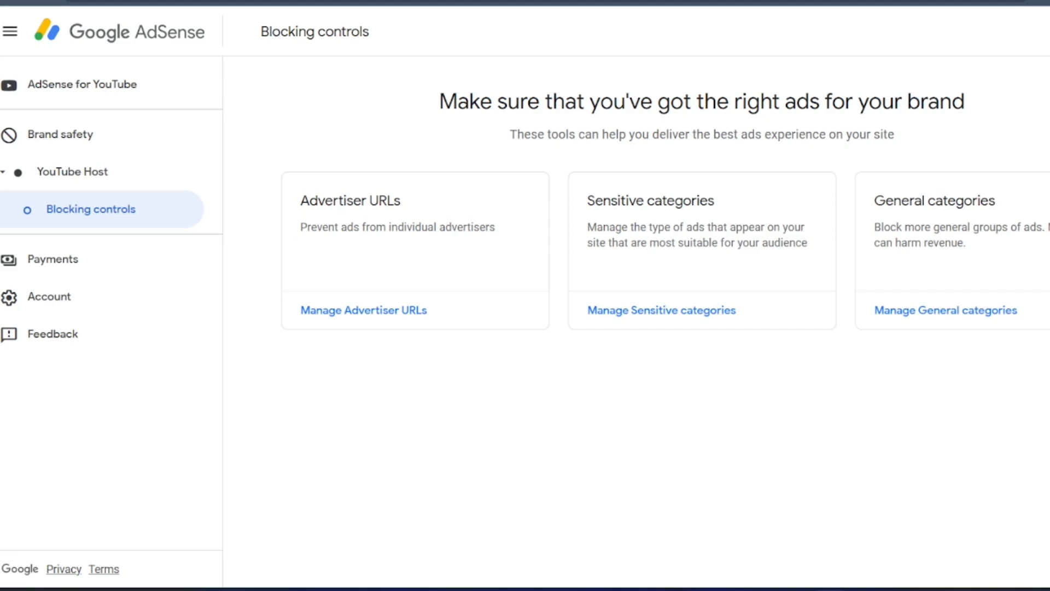
{"action": "mouse_move", "coordinate": [956, 282]}
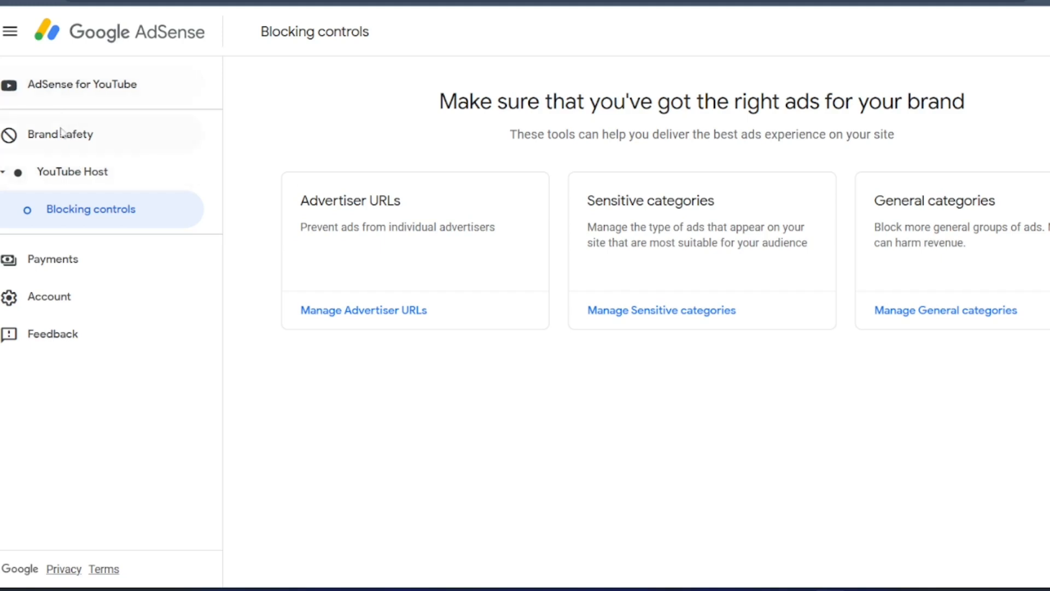
{"action": "mouse_move", "coordinate": [60, 134]}
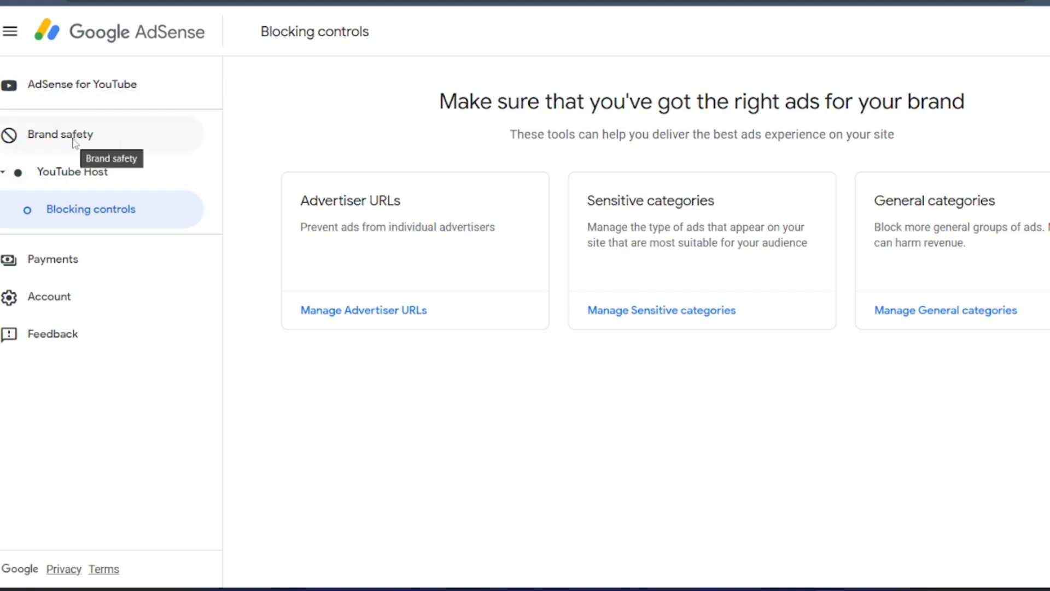
{"action": "mouse_move", "coordinate": [91, 179]}
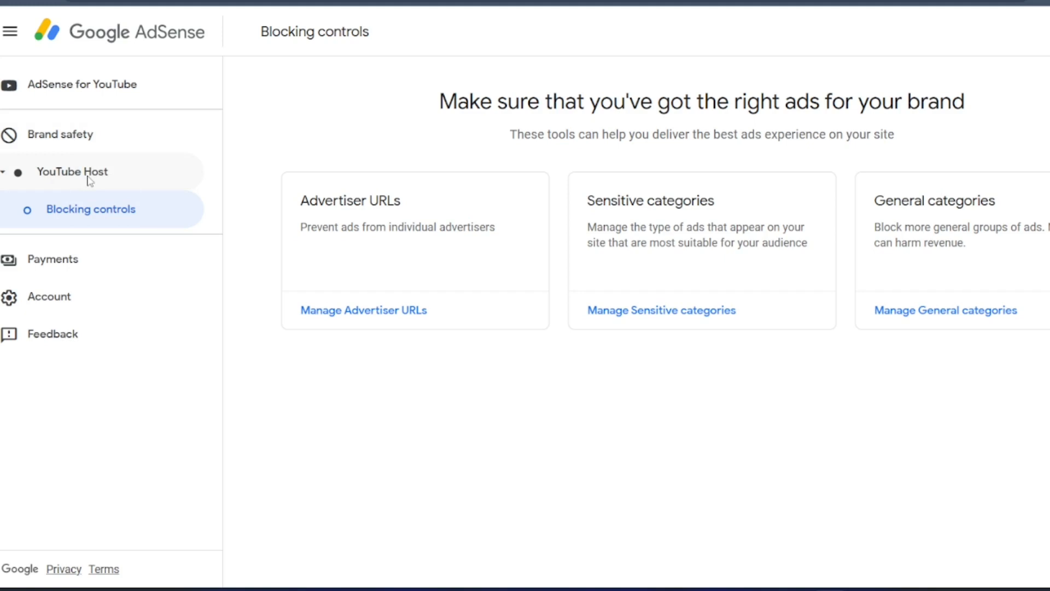
{"action": "mouse_move", "coordinate": [72, 171]}
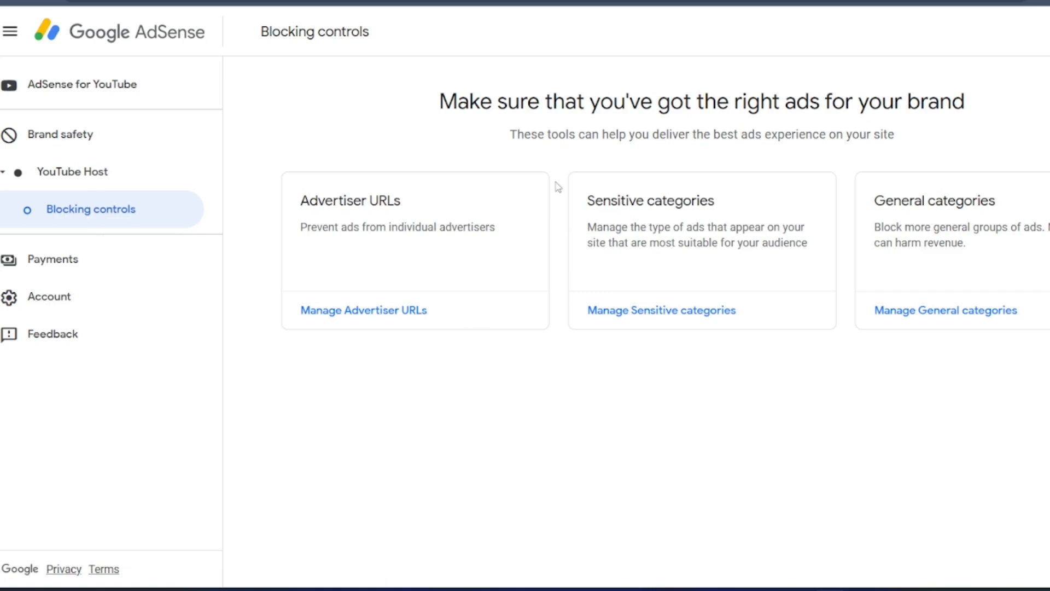
{"action": "mouse_move", "coordinate": [310, 267]}
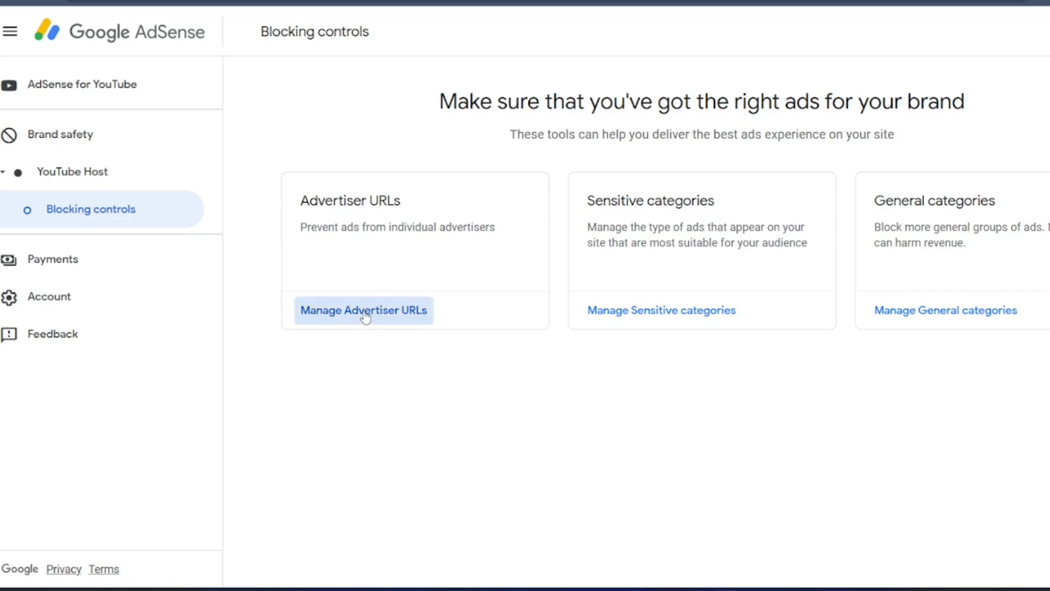
Step: After checking advertiser URL blocking, block the Astrology & Esoteric and Dating sensitive categories
{"action": "left_click", "coordinate": [364, 310]}
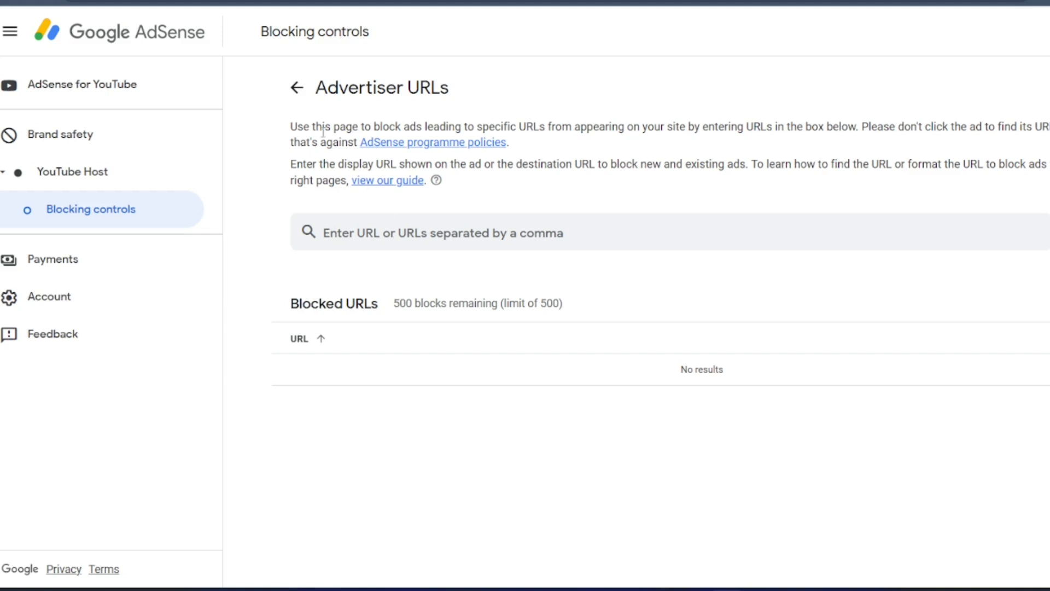
{"action": "left_click", "coordinate": [297, 87]}
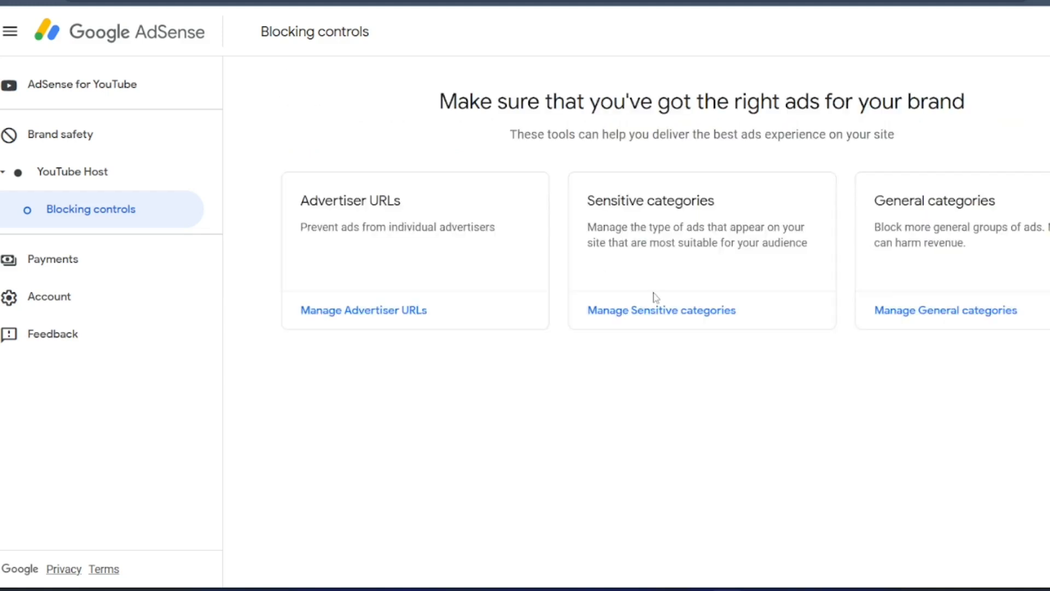
{"action": "mouse_move", "coordinate": [661, 309]}
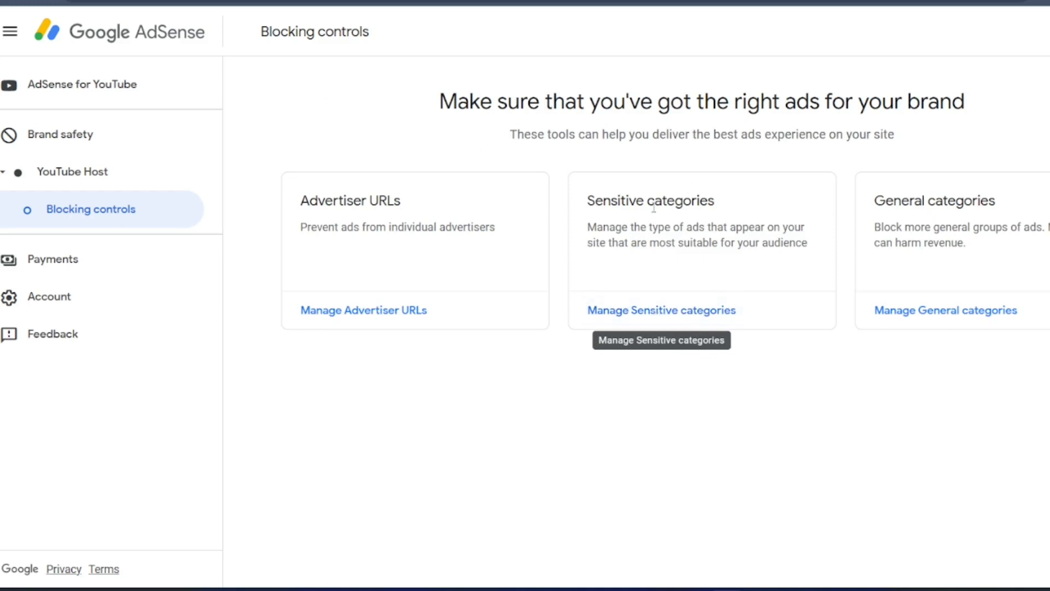
{"action": "left_click", "coordinate": [660, 310]}
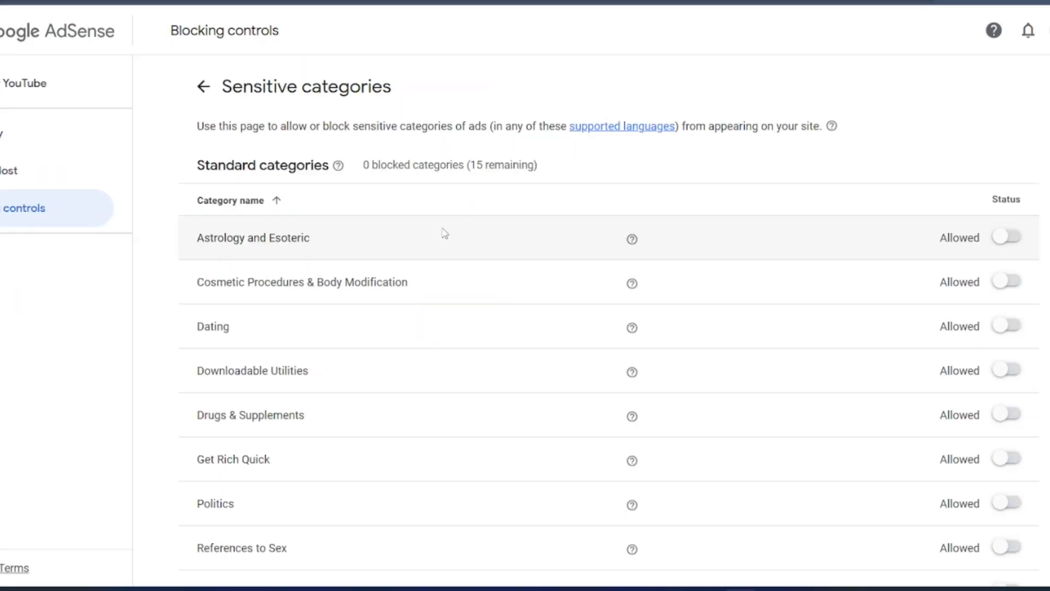
{"action": "mouse_move", "coordinate": [160, 296]}
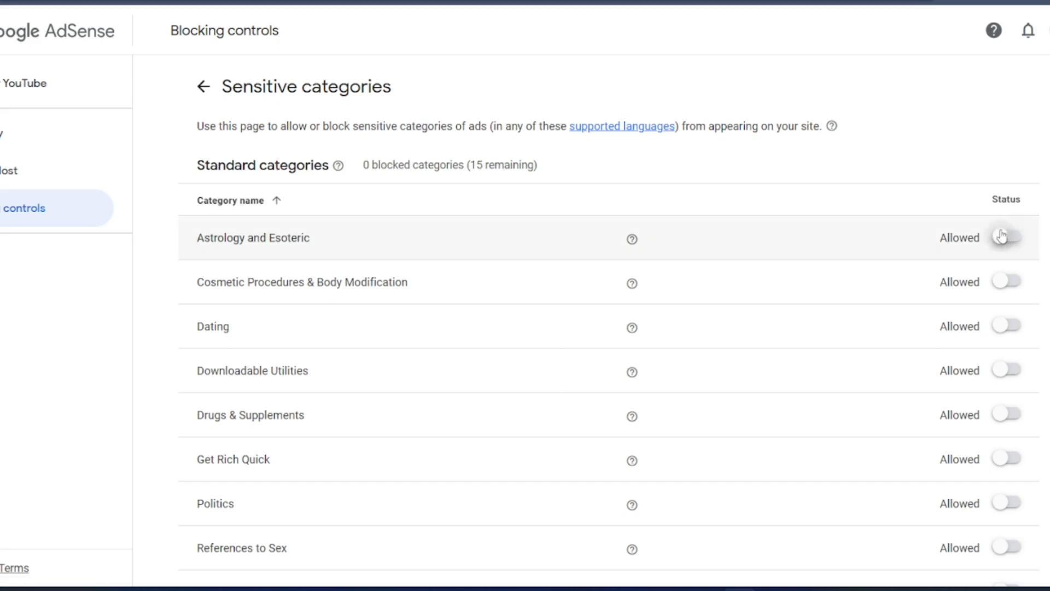
{"action": "left_click", "coordinate": [1006, 236]}
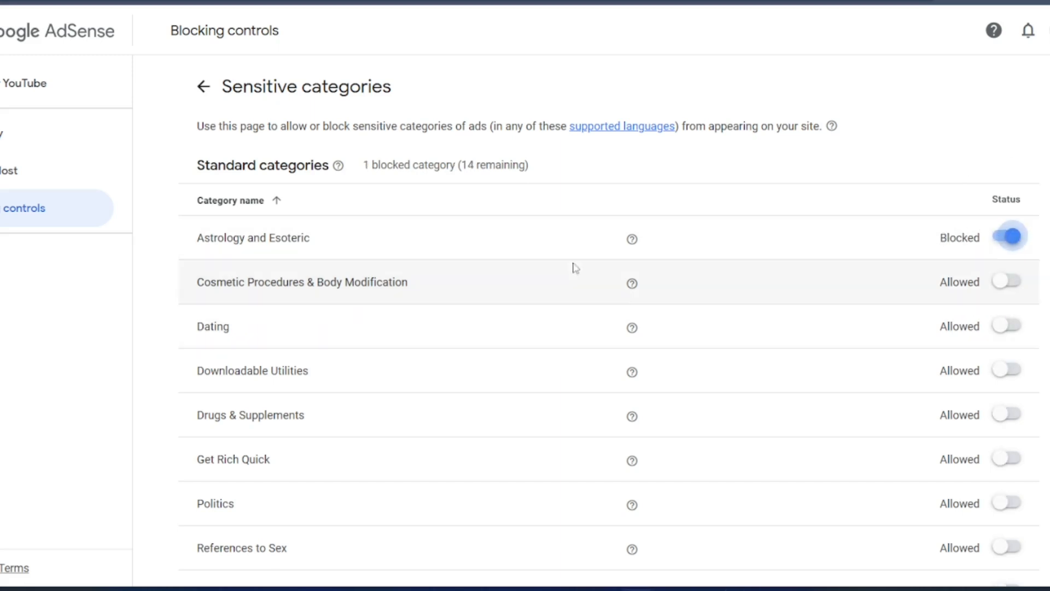
{"action": "mouse_move", "coordinate": [390, 300]}
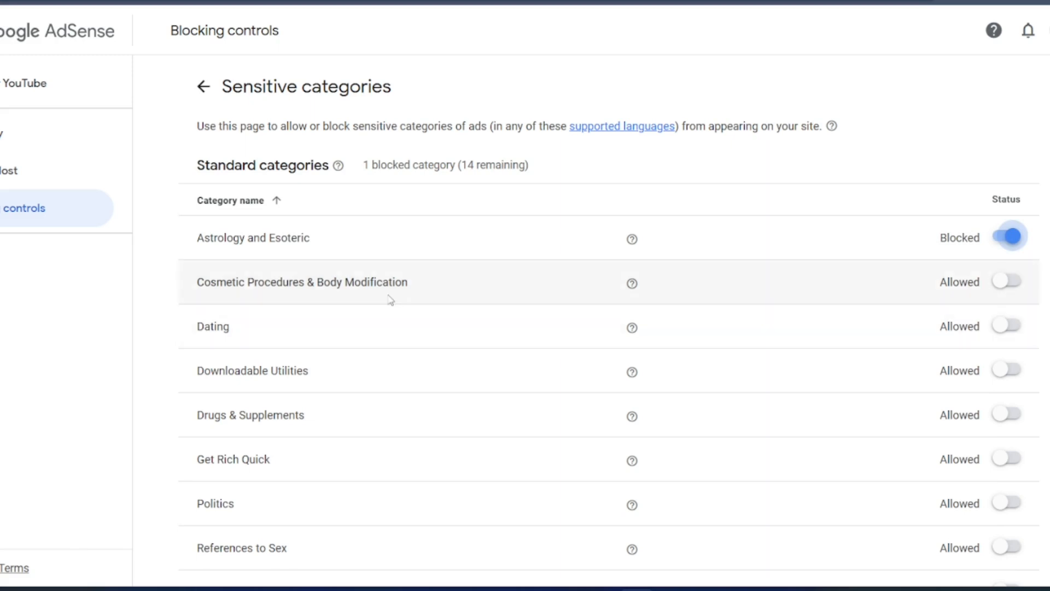
{"action": "mouse_move", "coordinate": [692, 311]}
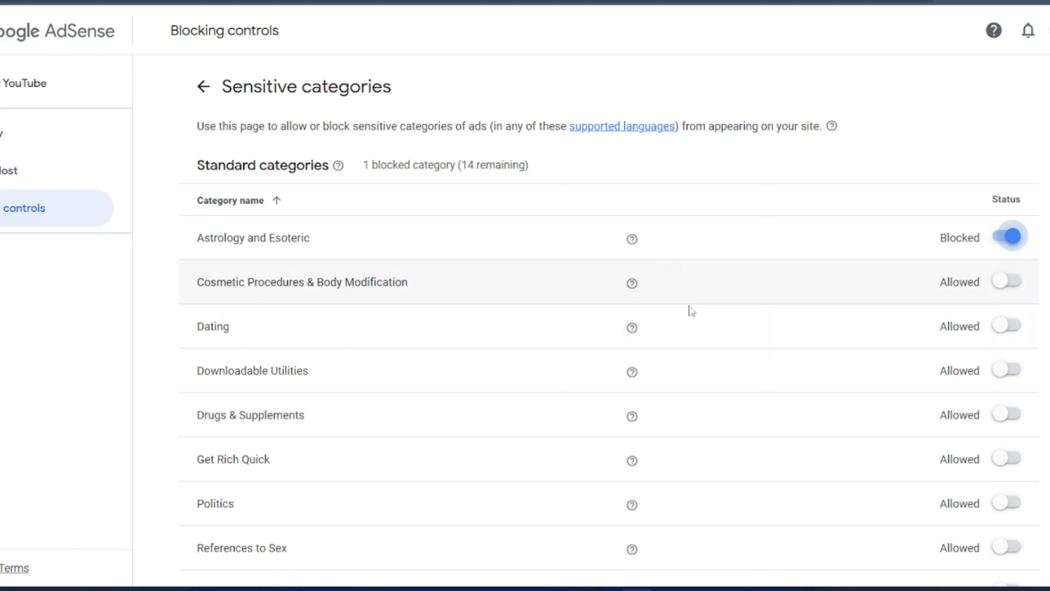
{"action": "mouse_move", "coordinate": [630, 282]}
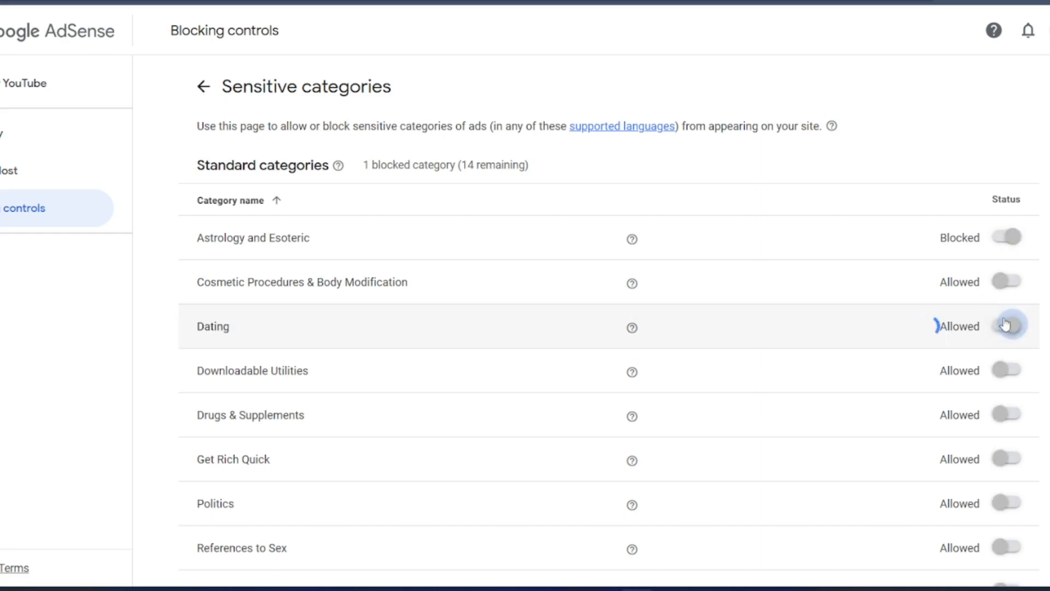
{"action": "left_click", "coordinate": [1005, 324]}
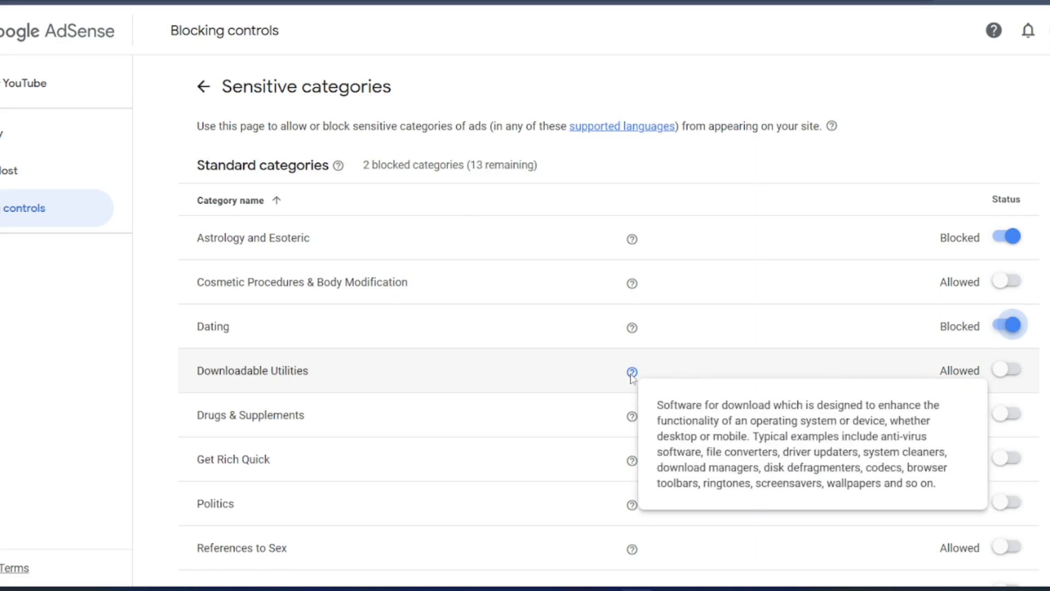
{"action": "mouse_move", "coordinate": [632, 419]}
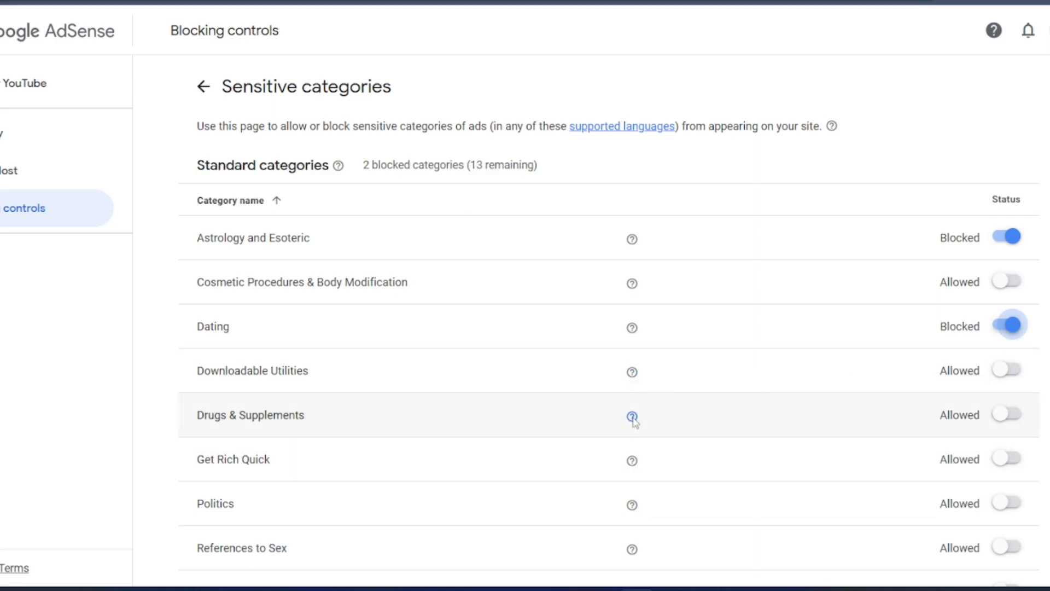
{"action": "mouse_move", "coordinate": [631, 415]}
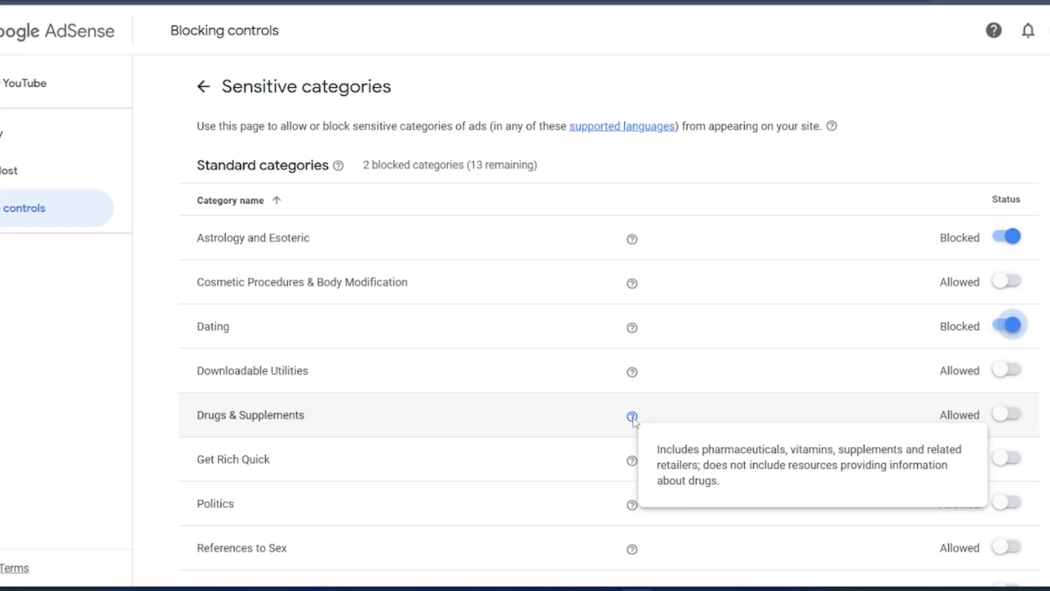
{"action": "mouse_move", "coordinate": [1015, 423]}
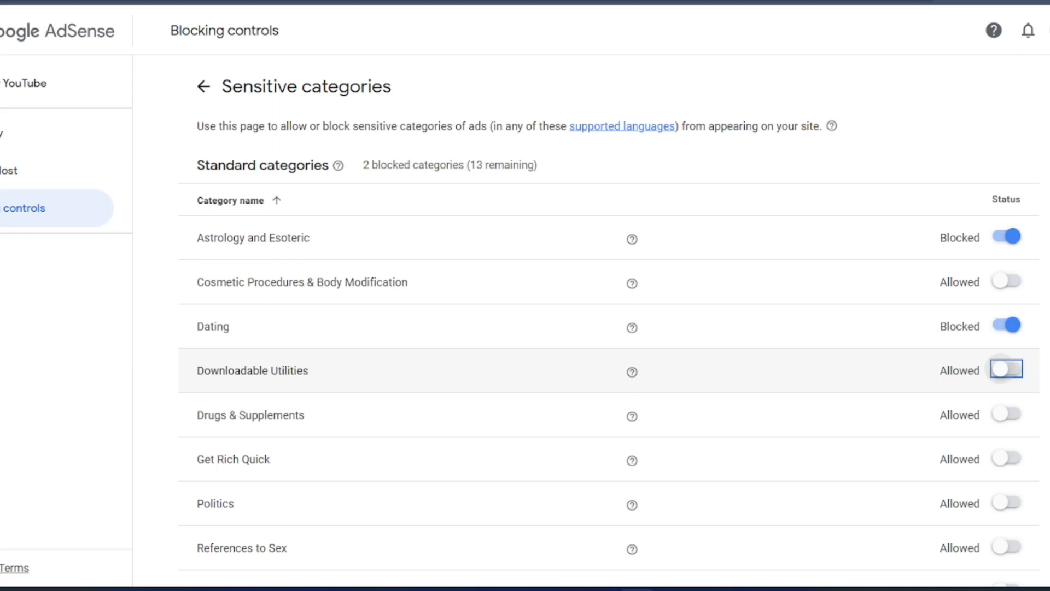
Step: Block References to Sex, Sexual & Reproductive Health, Significant Skin Exposure and Social Casino Games
{"action": "scroll", "scroll_direction": "down", "scroll_amount": 3}
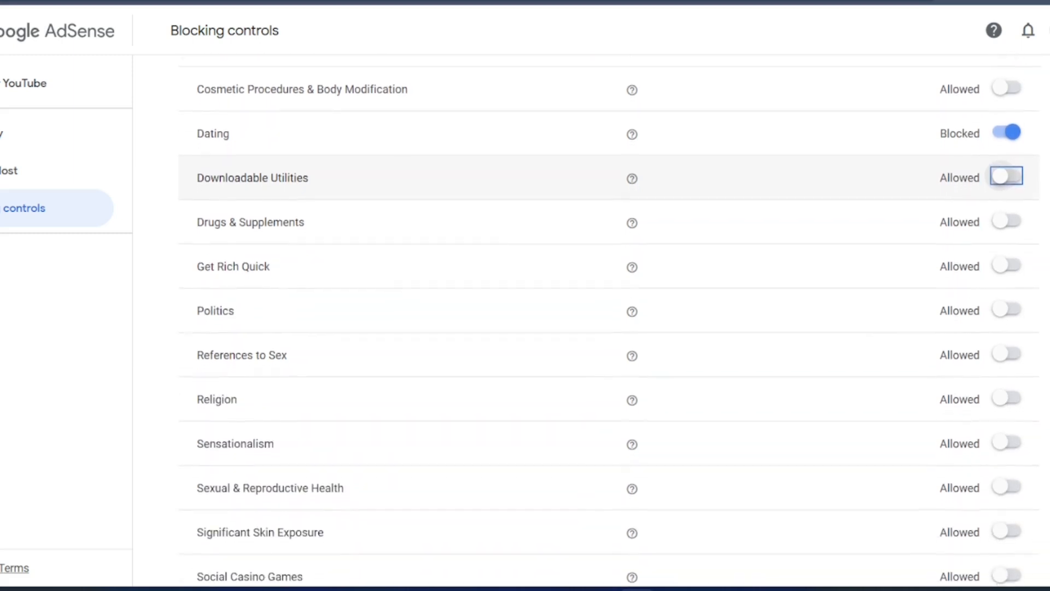
{"action": "scroll", "scroll_direction": "down", "scroll_amount": 3}
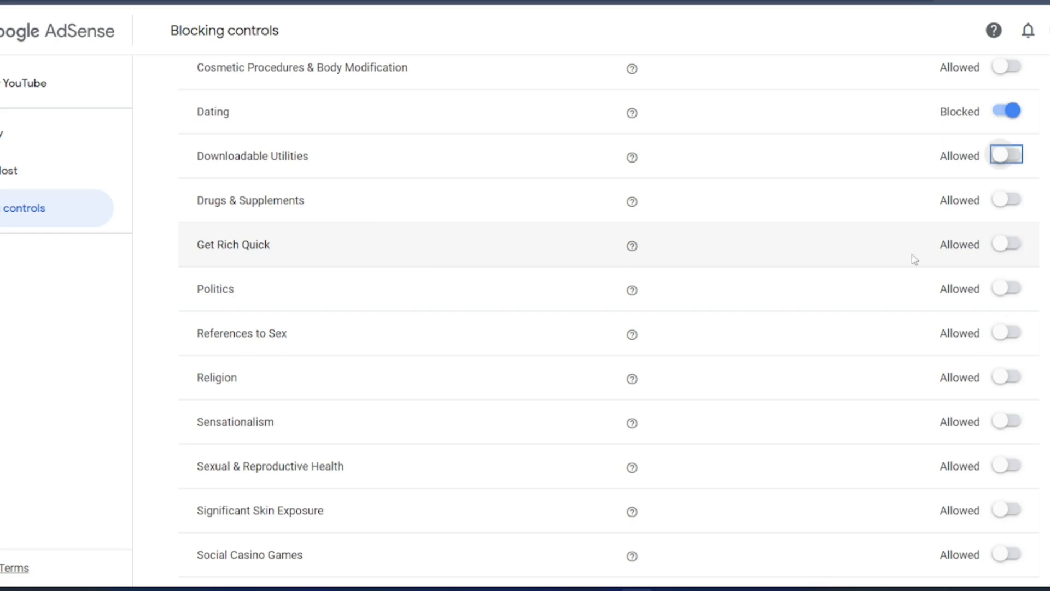
{"action": "mouse_move", "coordinate": [630, 246]}
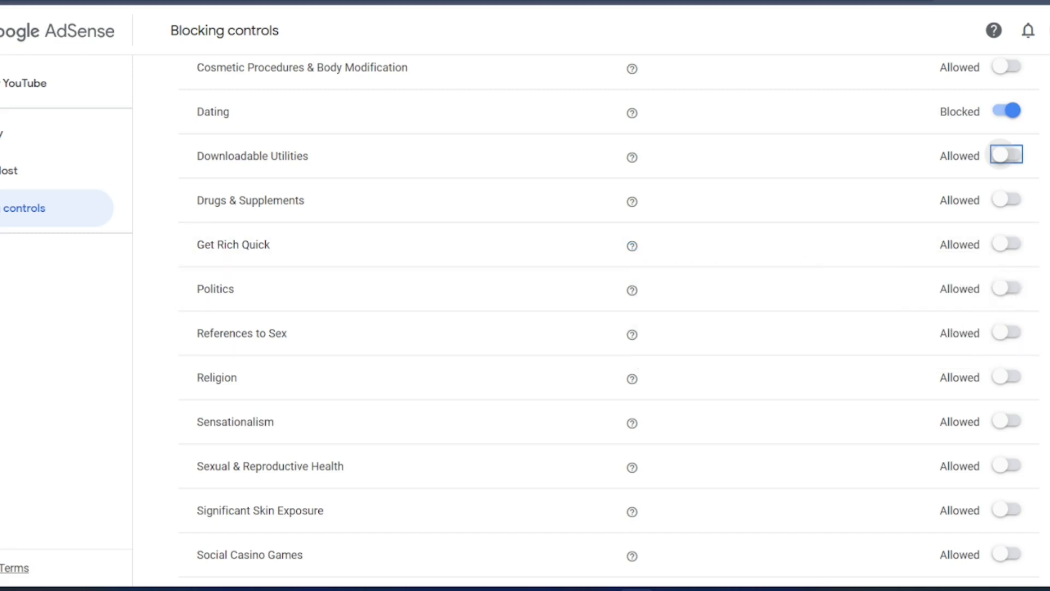
{"action": "mouse_move", "coordinate": [319, 351]}
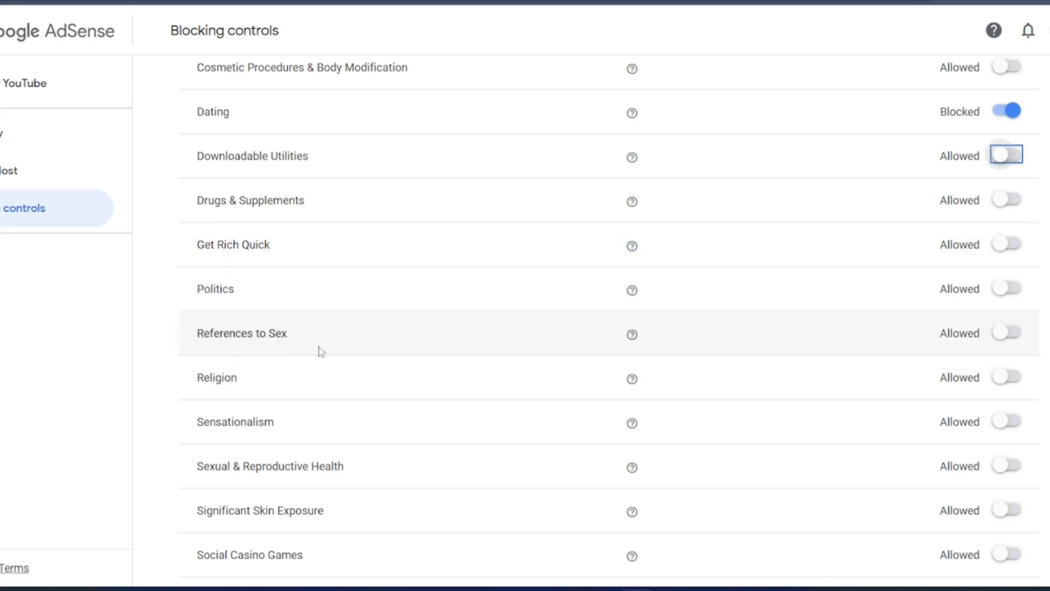
{"action": "left_click", "coordinate": [1006, 333]}
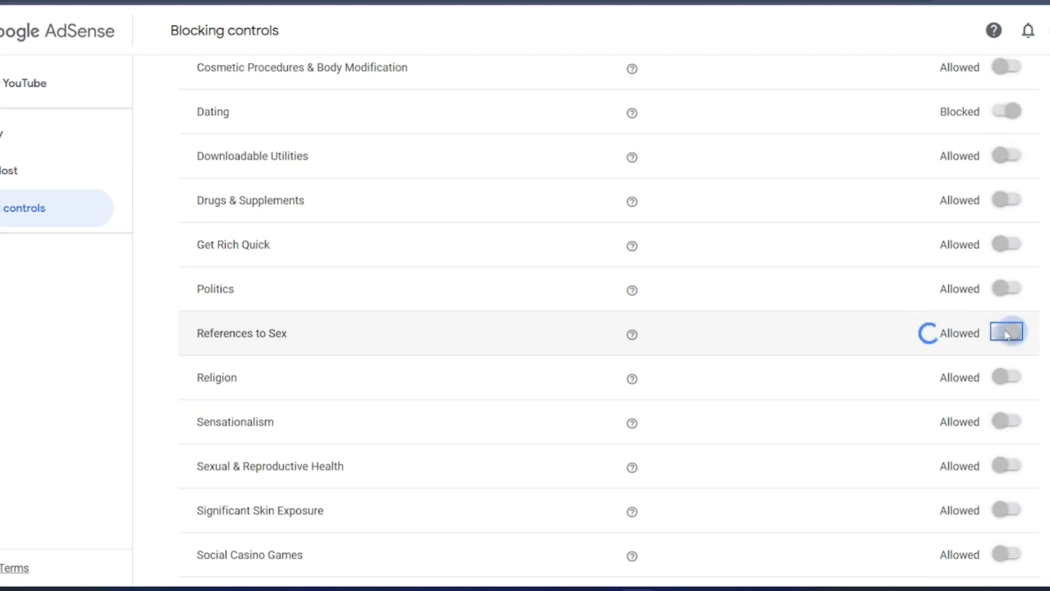
{"action": "left_click", "coordinate": [1007, 333]}
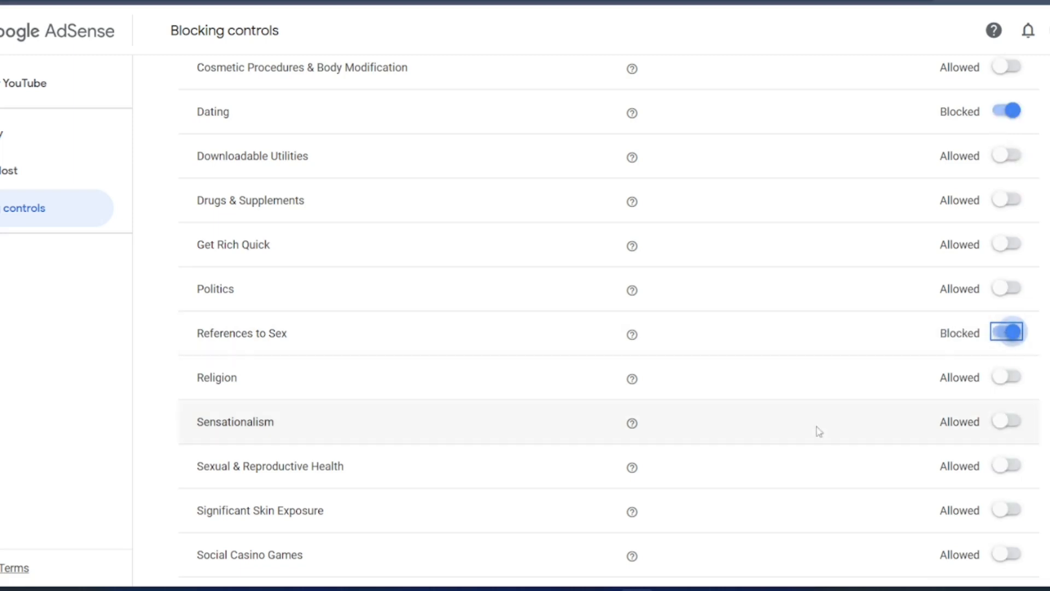
{"action": "mouse_move", "coordinate": [630, 424]}
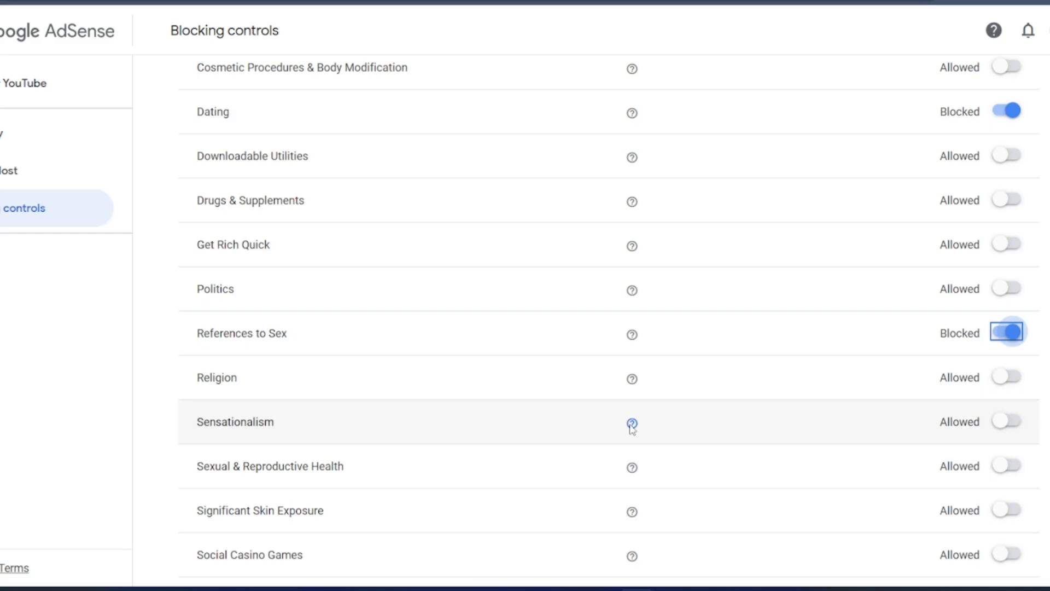
{"action": "mouse_move", "coordinate": [630, 421]}
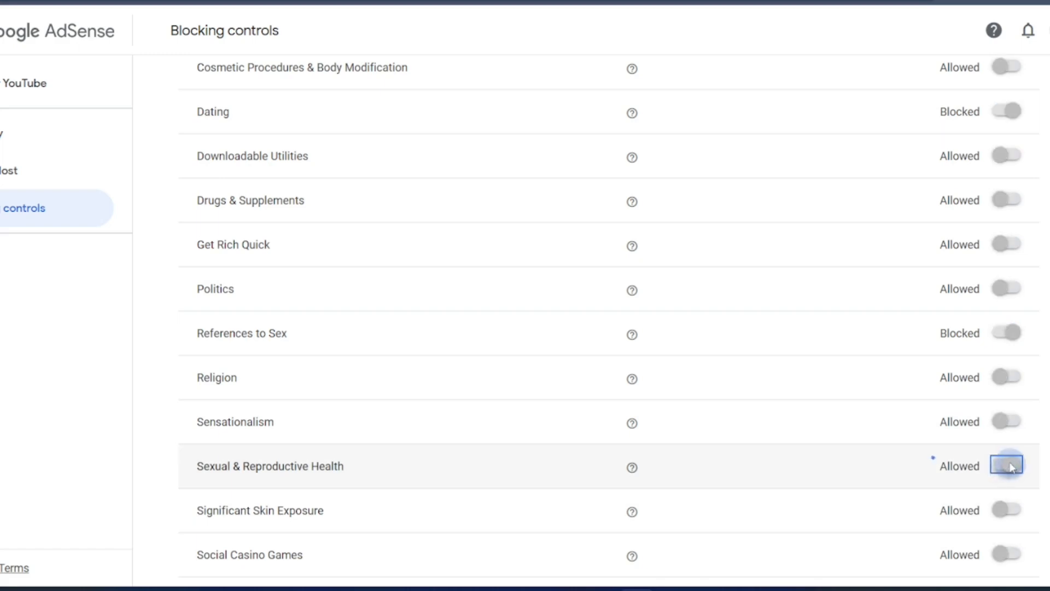
{"action": "left_click", "coordinate": [1007, 466]}
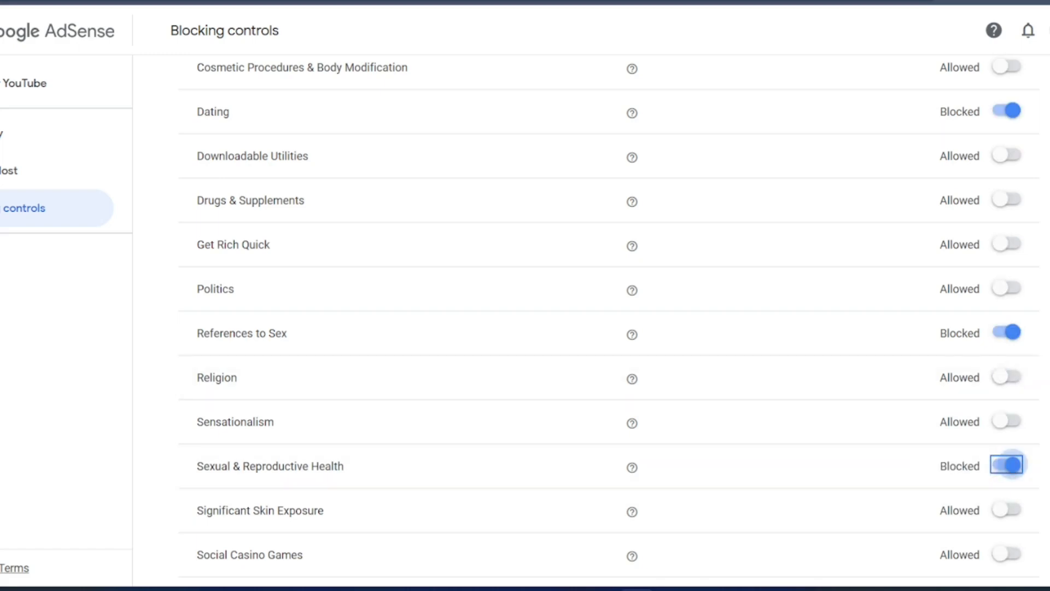
{"action": "scroll", "scroll_direction": "down", "scroll_amount": 3}
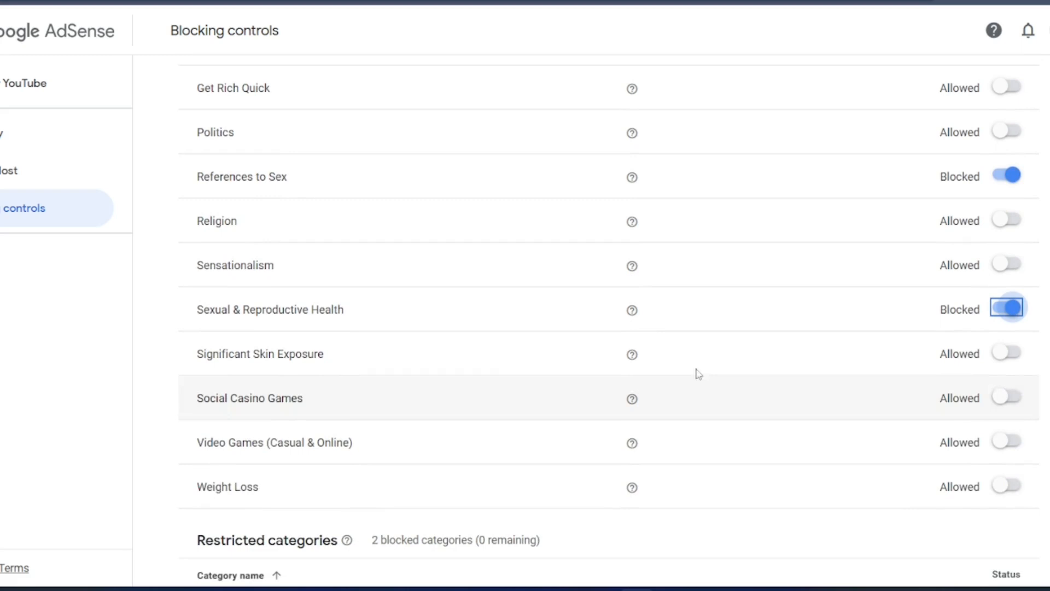
{"action": "mouse_move", "coordinate": [631, 353]}
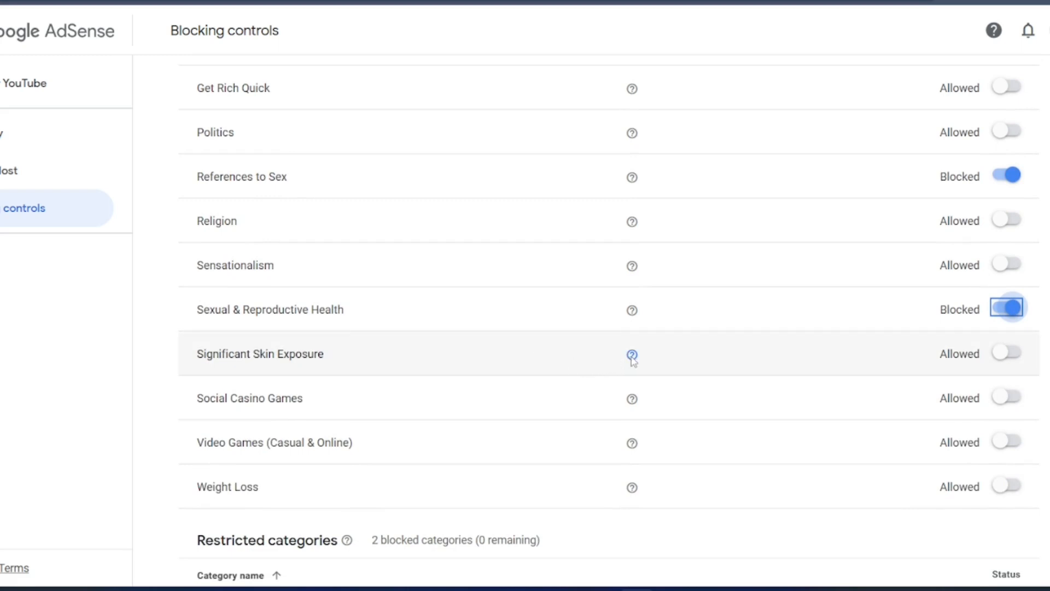
{"action": "mouse_move", "coordinate": [631, 354]}
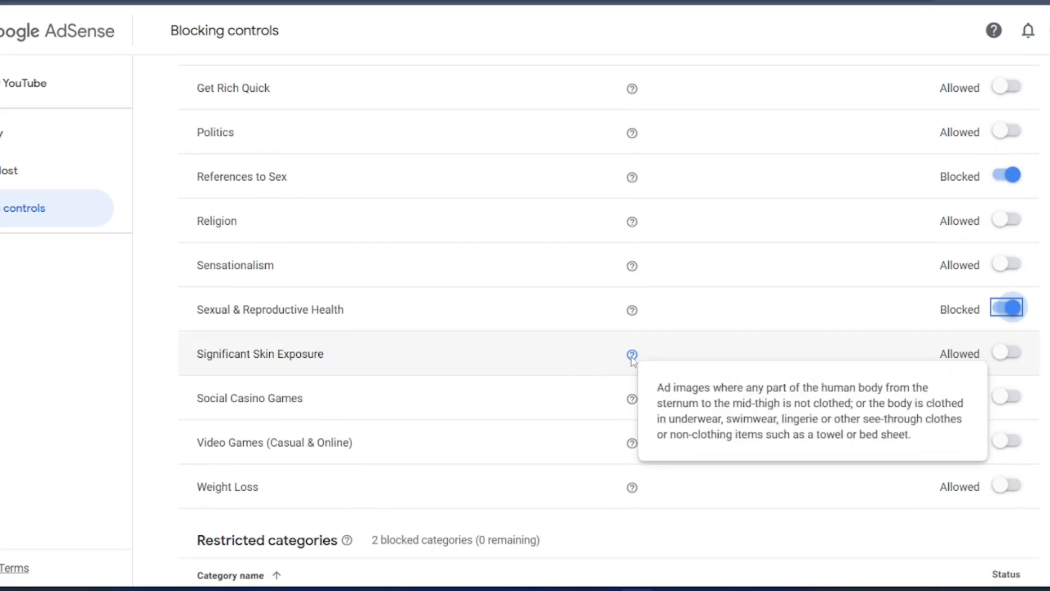
{"action": "mouse_move", "coordinate": [1003, 376]}
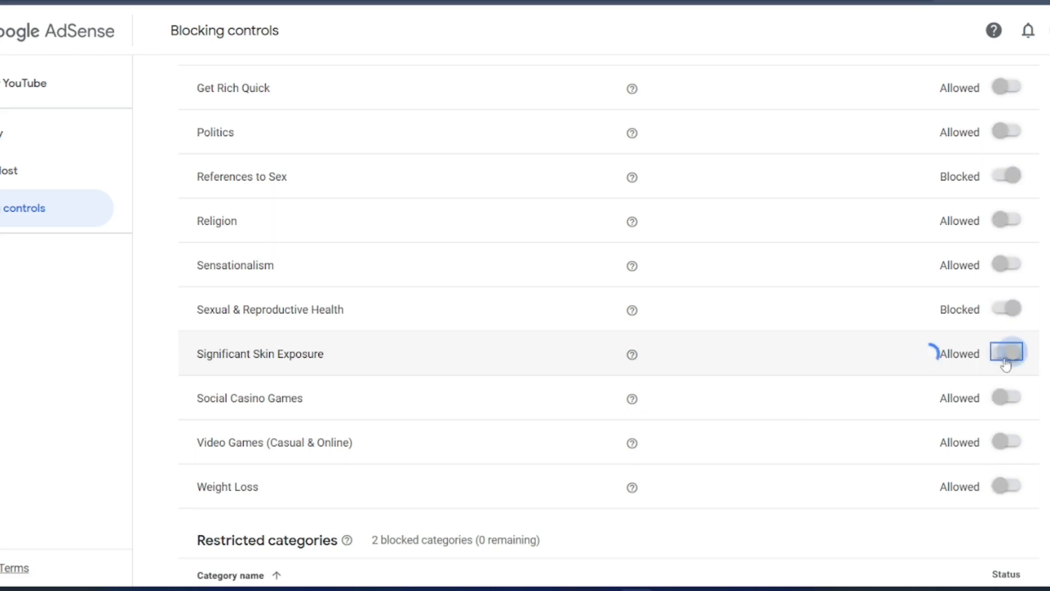
{"action": "left_click", "coordinate": [1006, 353]}
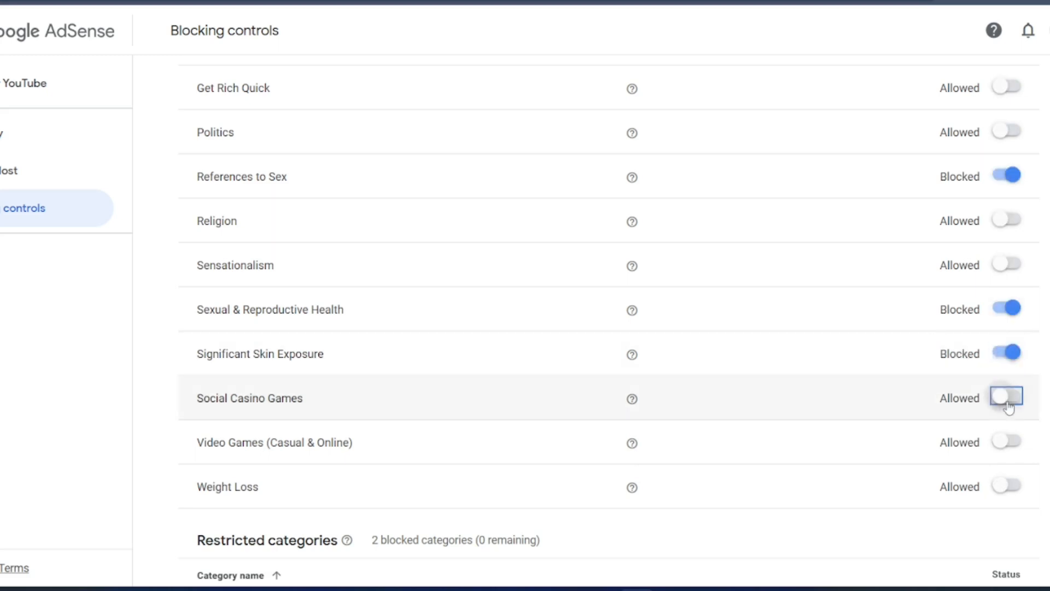
{"action": "left_click", "coordinate": [1005, 396]}
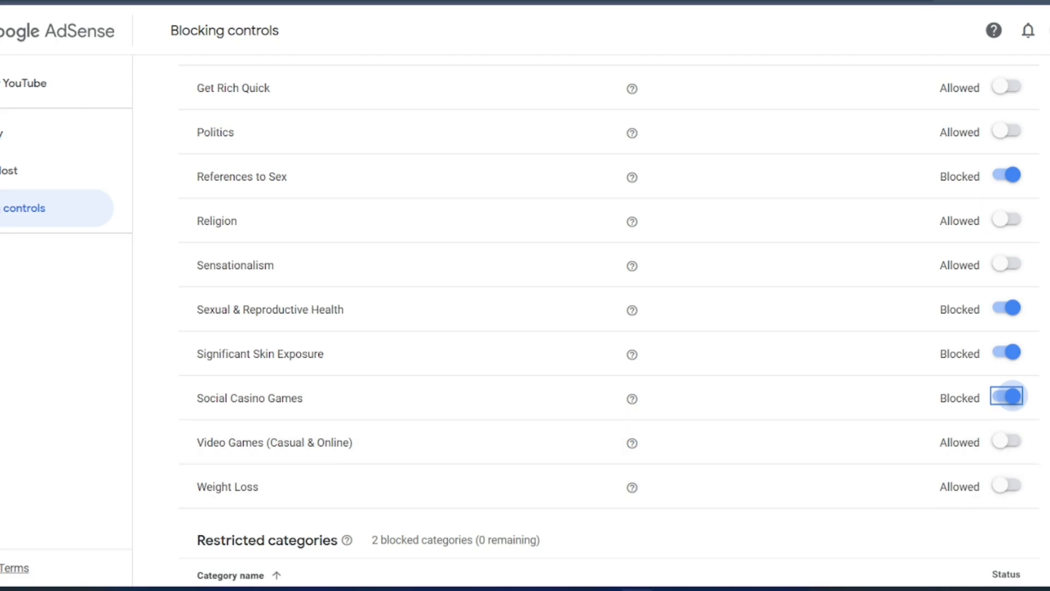
Step: Return to the Blocking controls overview showing six sensitive categories blocked
{"action": "scroll", "scroll_direction": "down", "scroll_amount": 3}
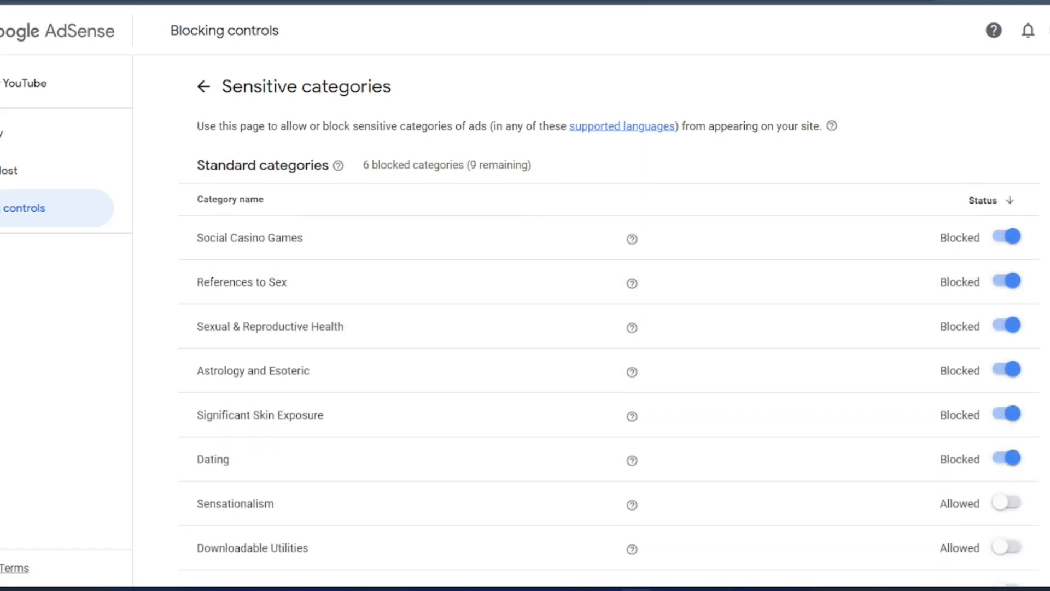
{"action": "mouse_move", "coordinate": [1034, 169]}
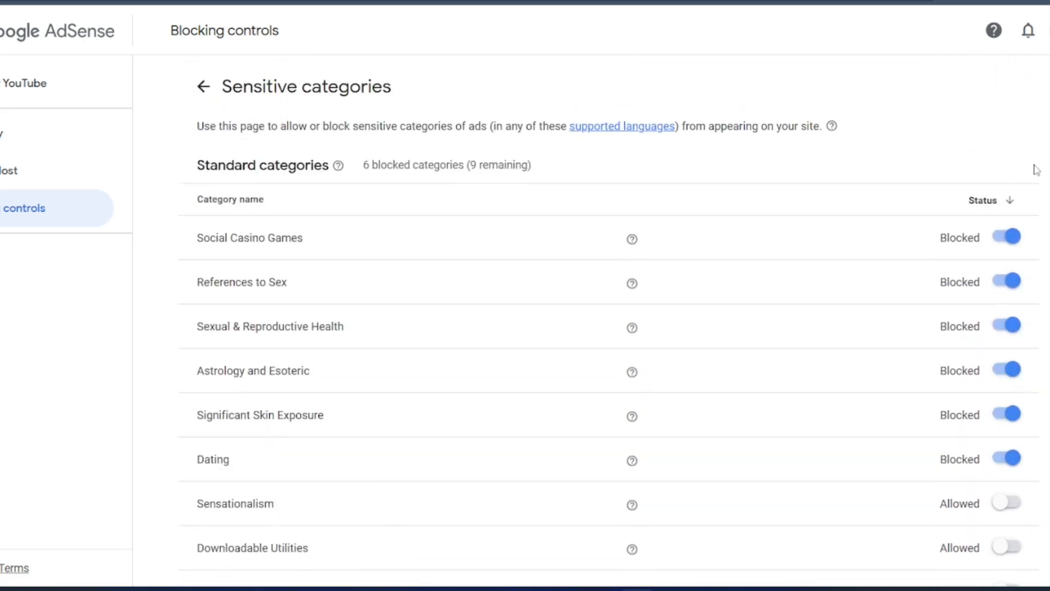
{"action": "left_click", "coordinate": [203, 86]}
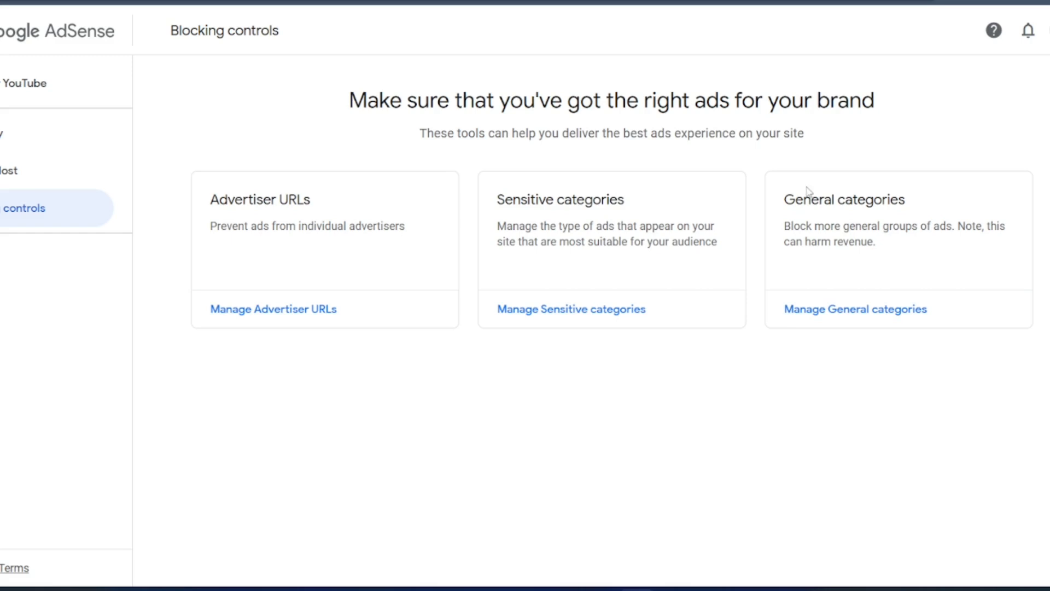
{"action": "mouse_move", "coordinate": [855, 308]}
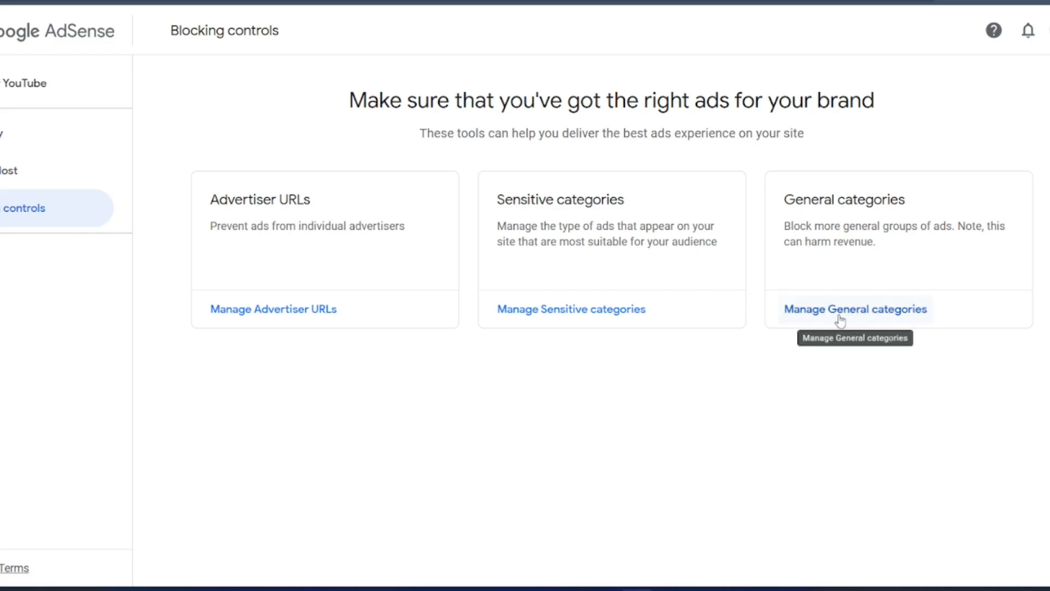
Step: Open General categories, unblock Underwear, and go up to the All categories list
{"action": "left_click", "coordinate": [855, 309]}
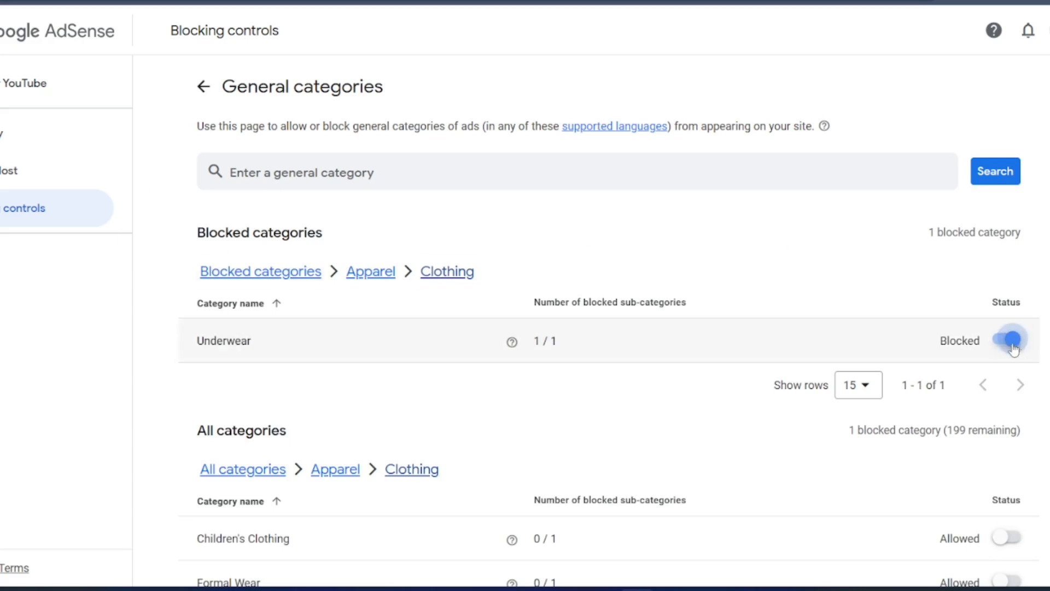
{"action": "left_click", "coordinate": [1009, 341]}
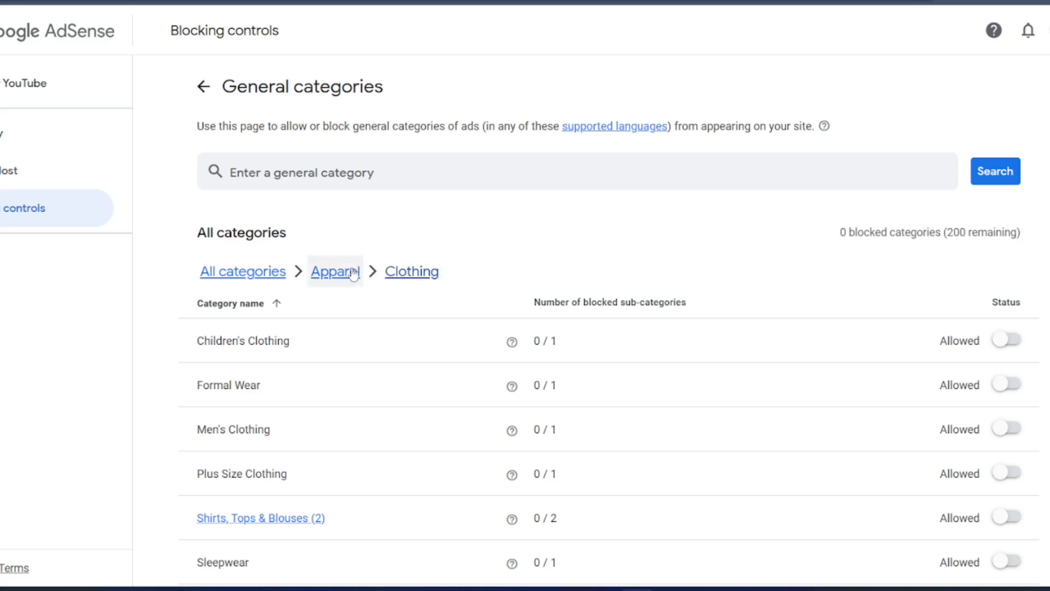
{"action": "left_click", "coordinate": [242, 270]}
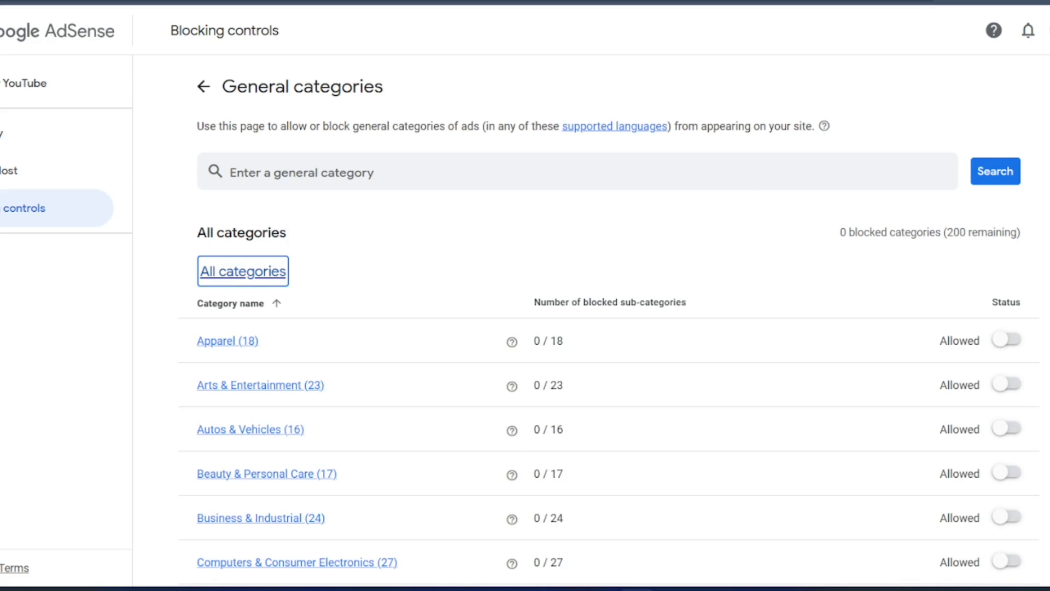
{"action": "scroll", "scroll_direction": "down", "scroll_amount": 3}
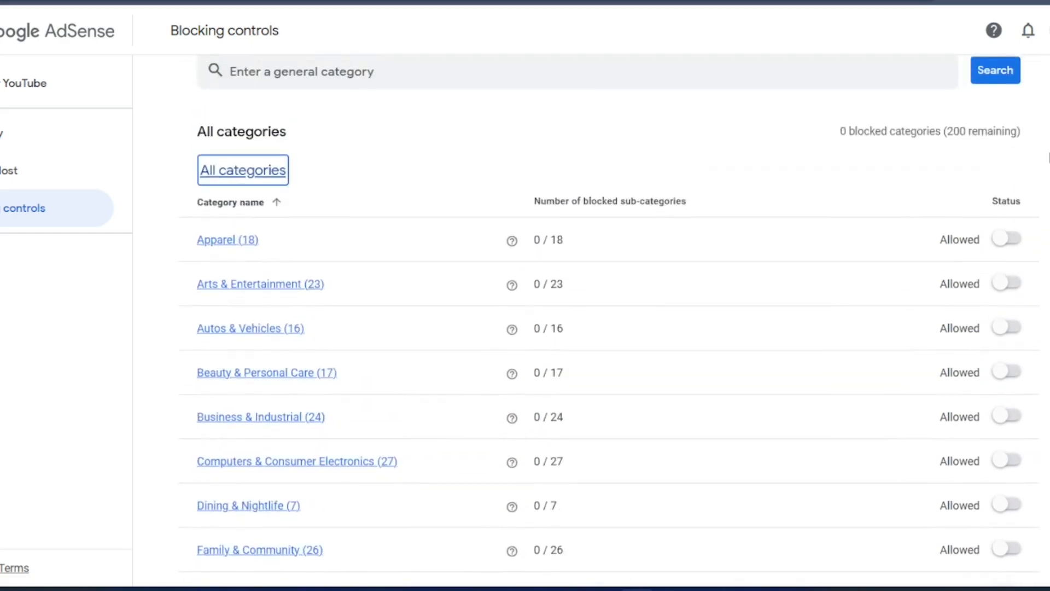
{"action": "left_click", "coordinate": [857, 546]}
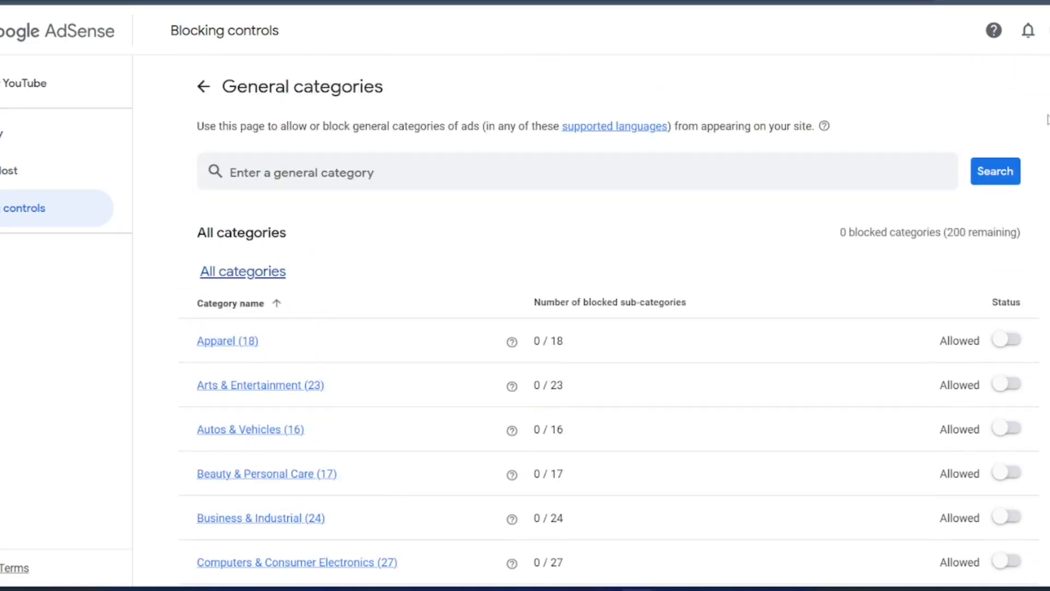
{"action": "scroll", "scroll_direction": "down", "scroll_amount": 3}
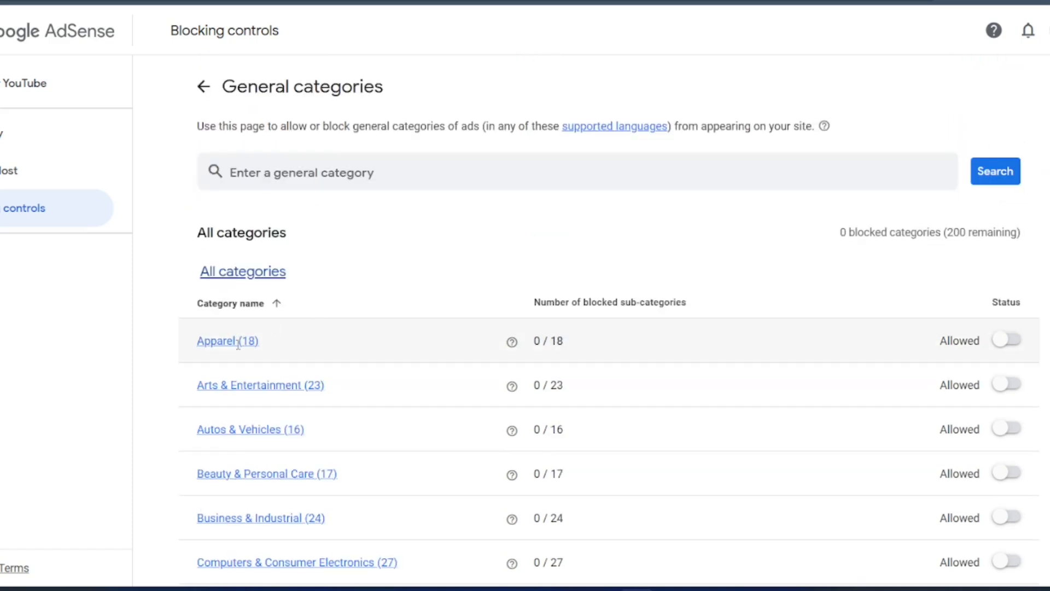
Step: Under Apparel > Clothing, block Shirts, Tops & Blouses, Underwear and Women's Clothing
{"action": "left_click", "coordinate": [226, 340]}
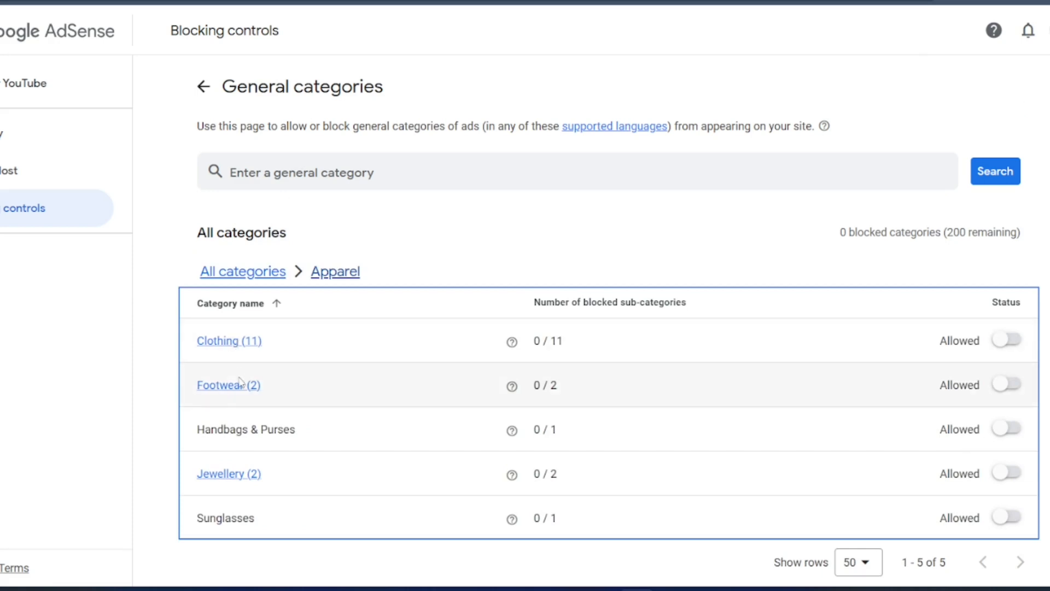
{"action": "mouse_move", "coordinate": [283, 409]}
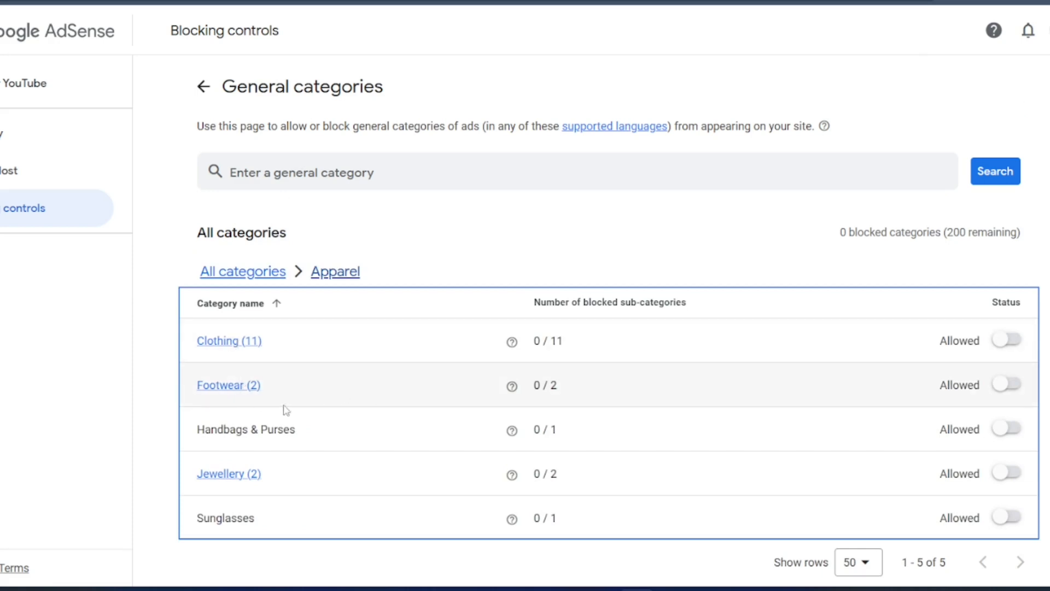
{"action": "mouse_move", "coordinate": [229, 340]}
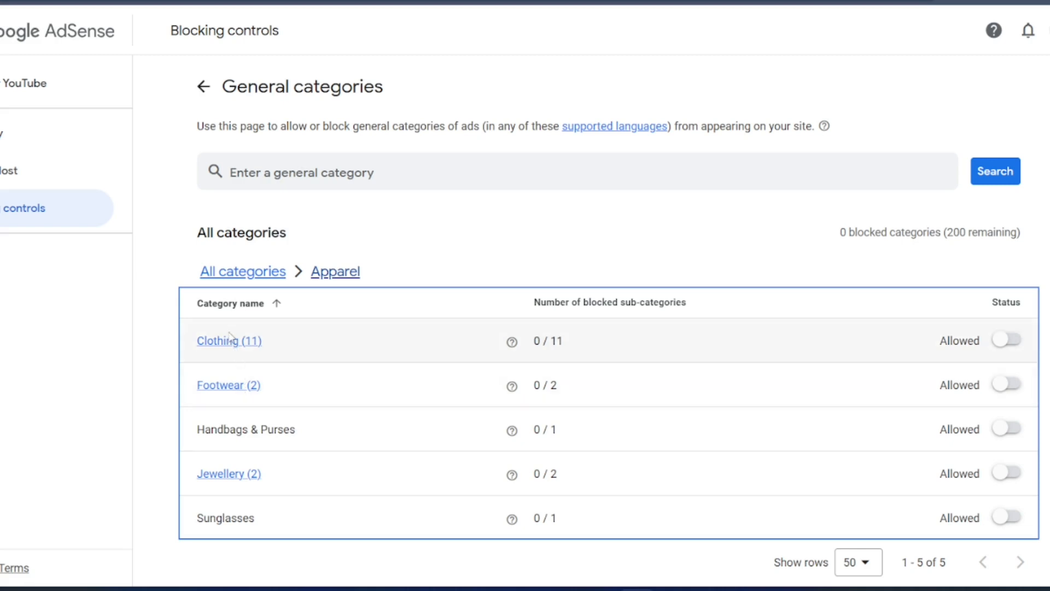
{"action": "left_click", "coordinate": [228, 341]}
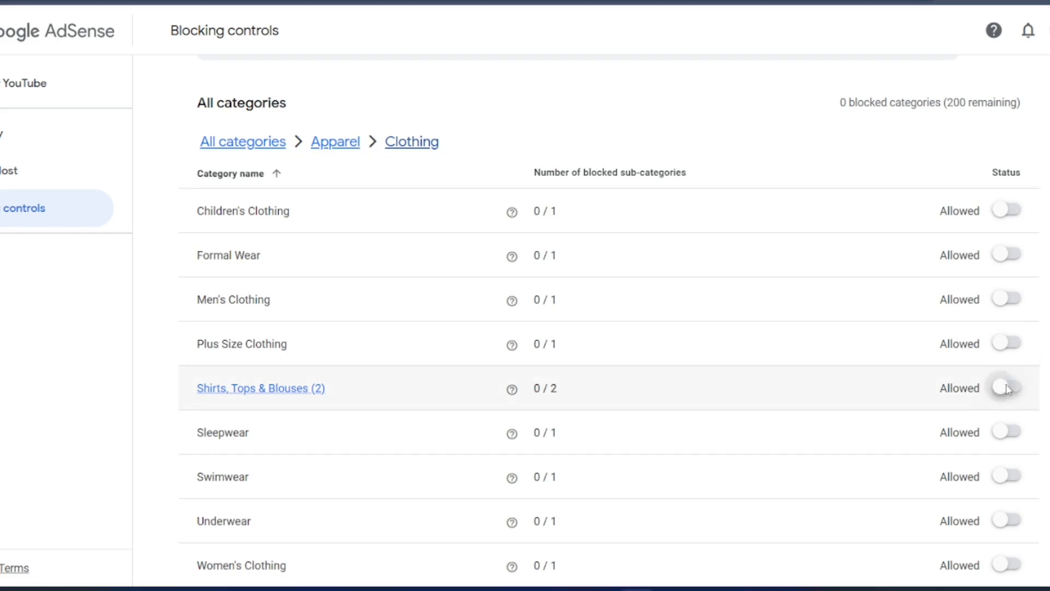
{"action": "left_click", "coordinate": [1006, 387]}
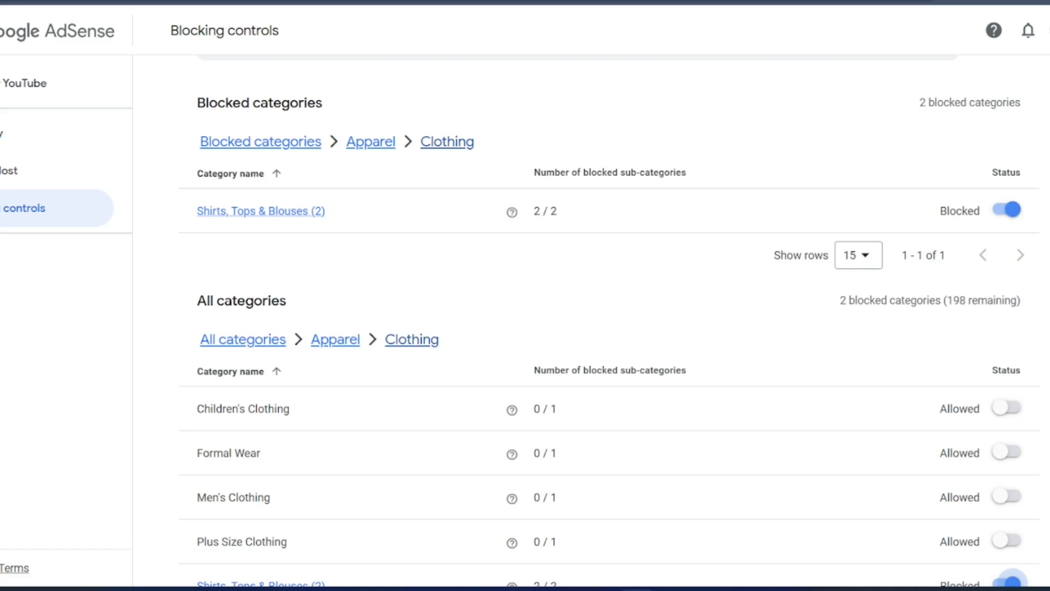
{"action": "scroll", "scroll_direction": "down", "scroll_amount": 3}
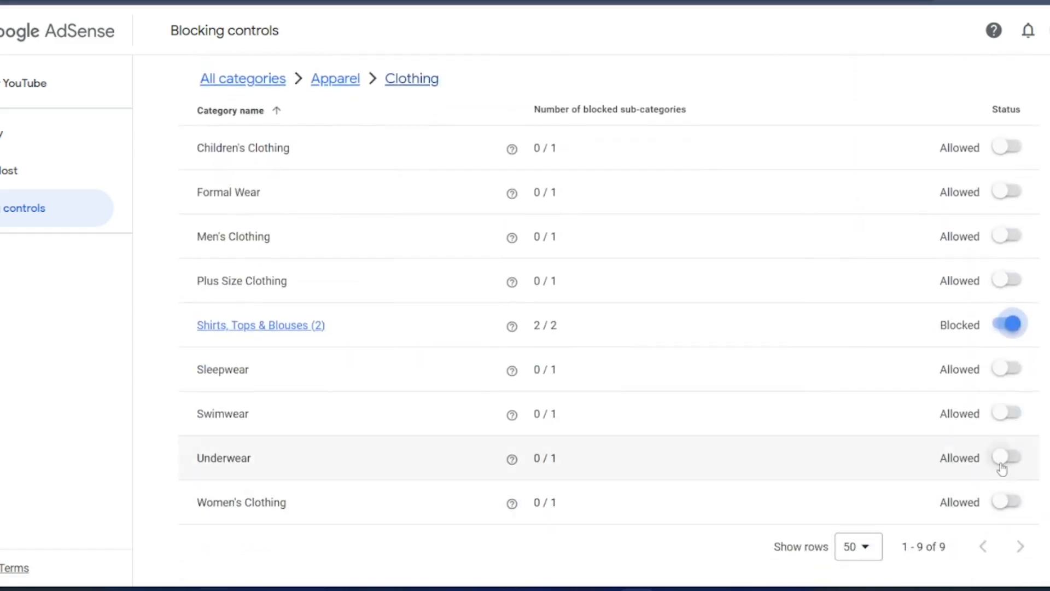
{"action": "left_click", "coordinate": [1004, 458]}
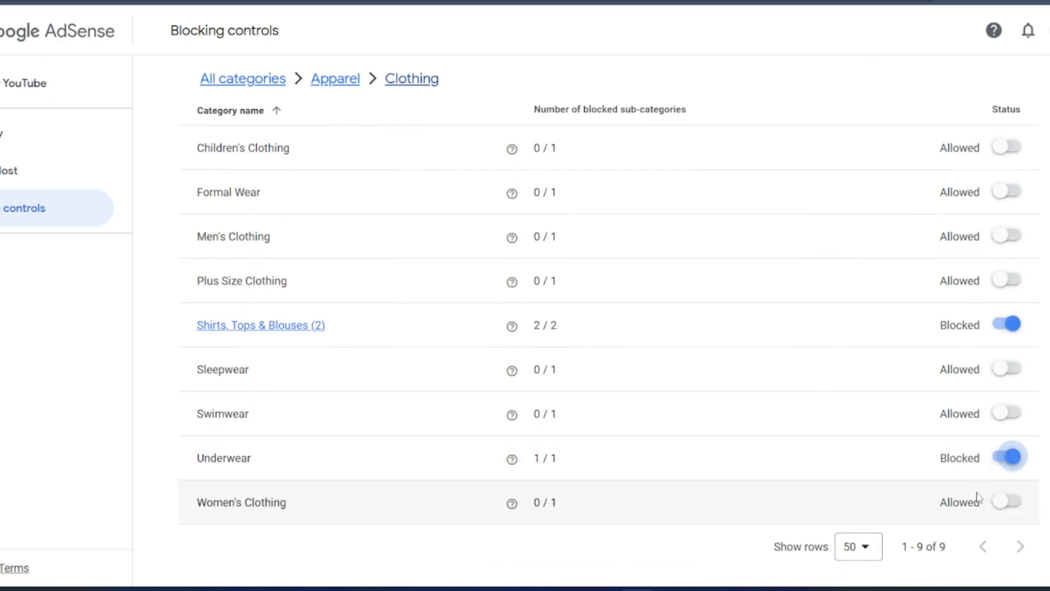
{"action": "left_click", "coordinate": [1006, 502]}
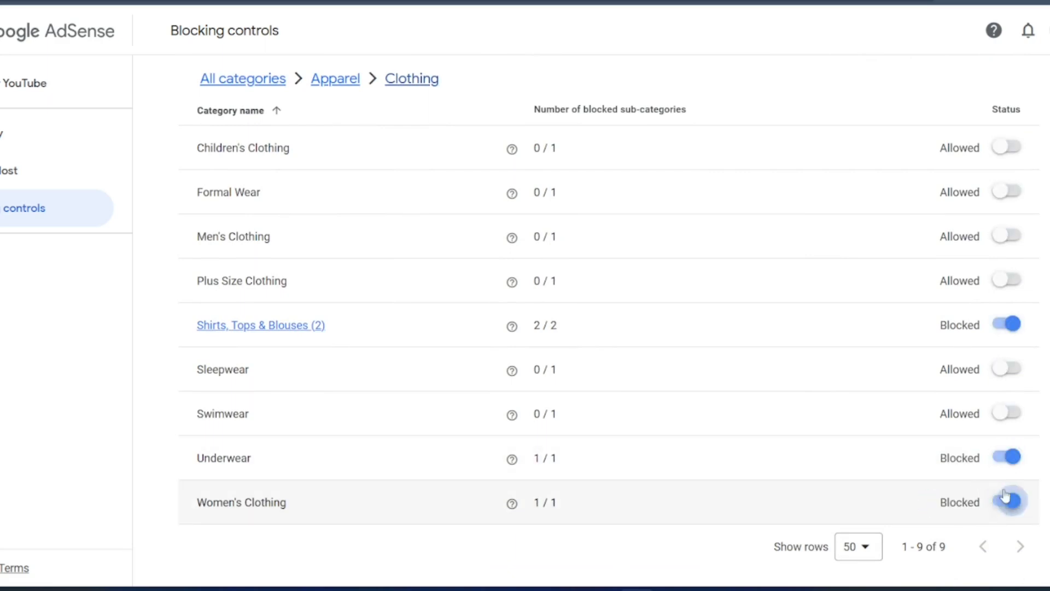
{"action": "left_click", "coordinate": [1006, 413]}
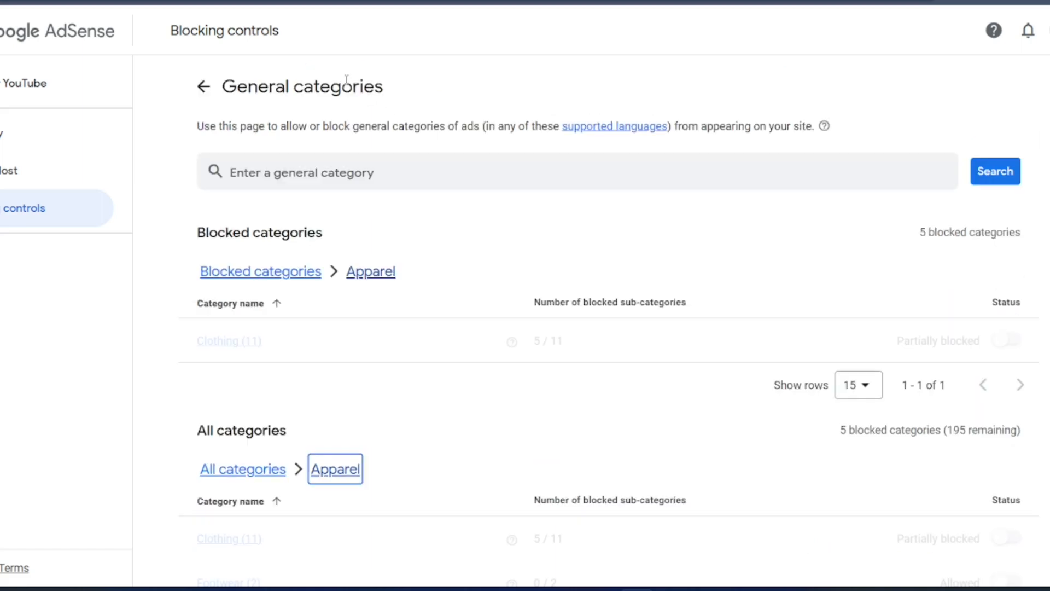
Step: Toggle Arts & Entertainment to Blocked, covering all 23 of its subcategories
{"action": "scroll", "scroll_direction": "down", "scroll_amount": 3}
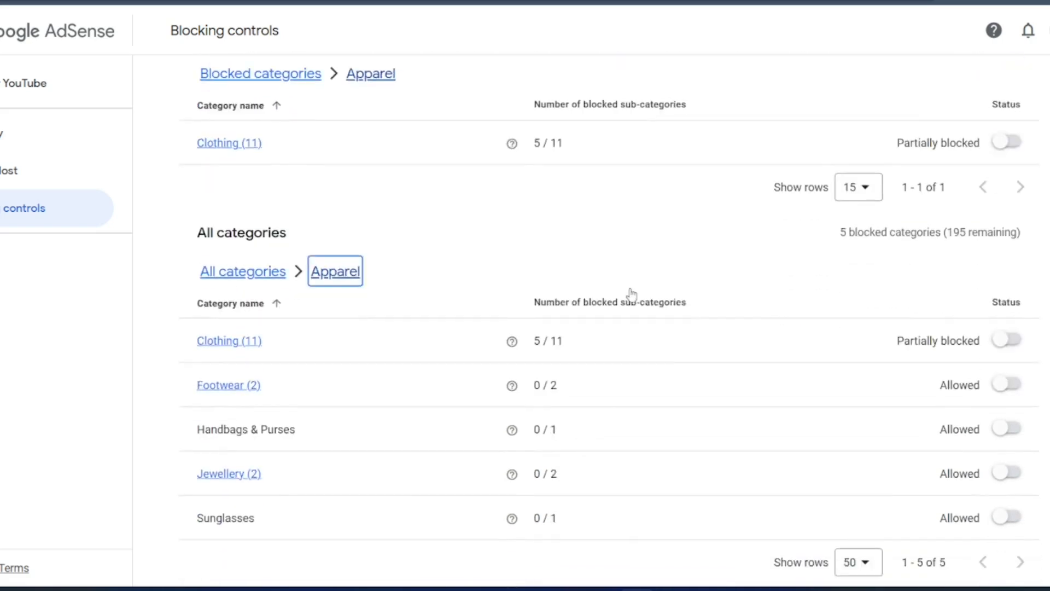
{"action": "scroll", "scroll_direction": "down", "scroll_amount": 3}
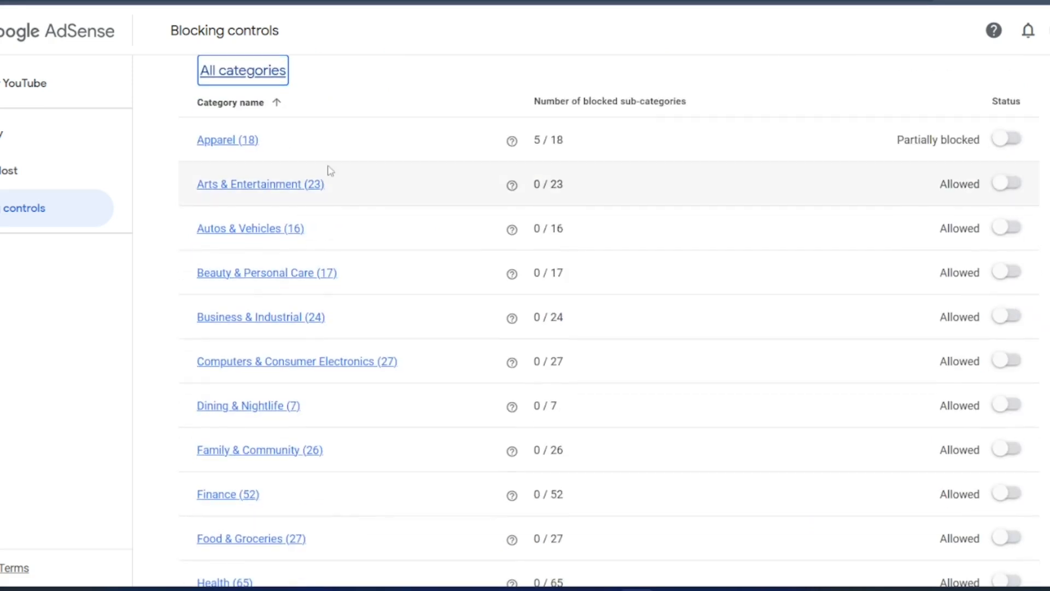
{"action": "left_click", "coordinate": [1006, 184]}
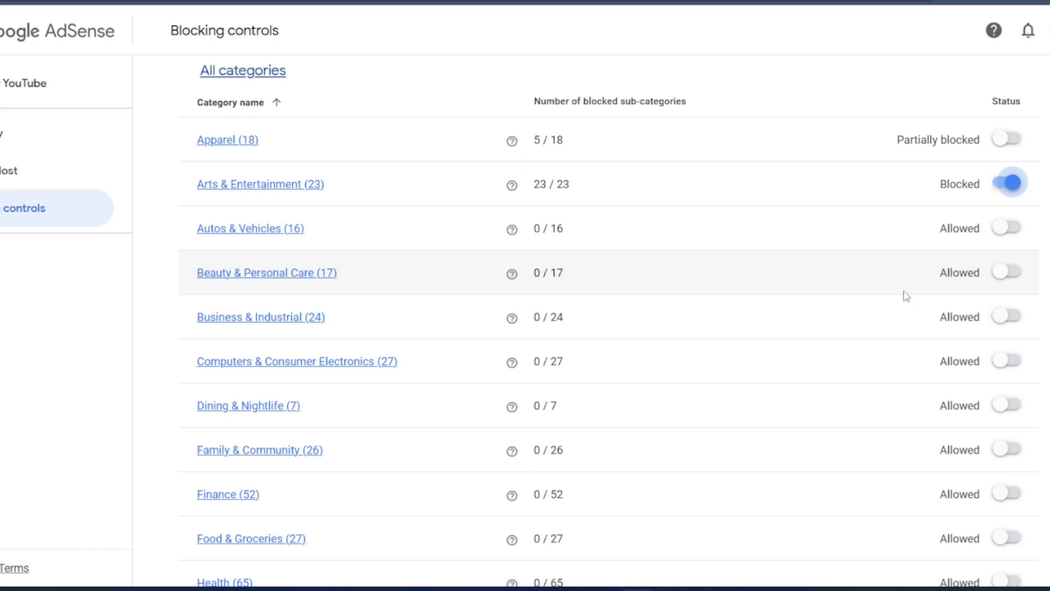
{"action": "left_click", "coordinate": [266, 272]}
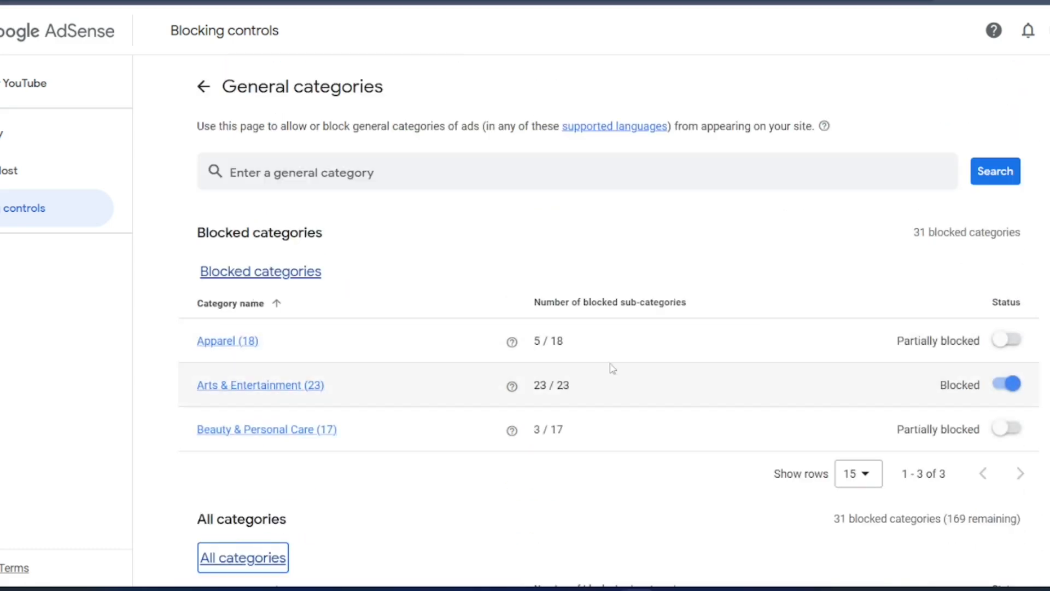
Step: Back in All categories, fully block Dining & Nightlife and open Family & Community
{"action": "scroll", "scroll_direction": "down", "scroll_amount": 3}
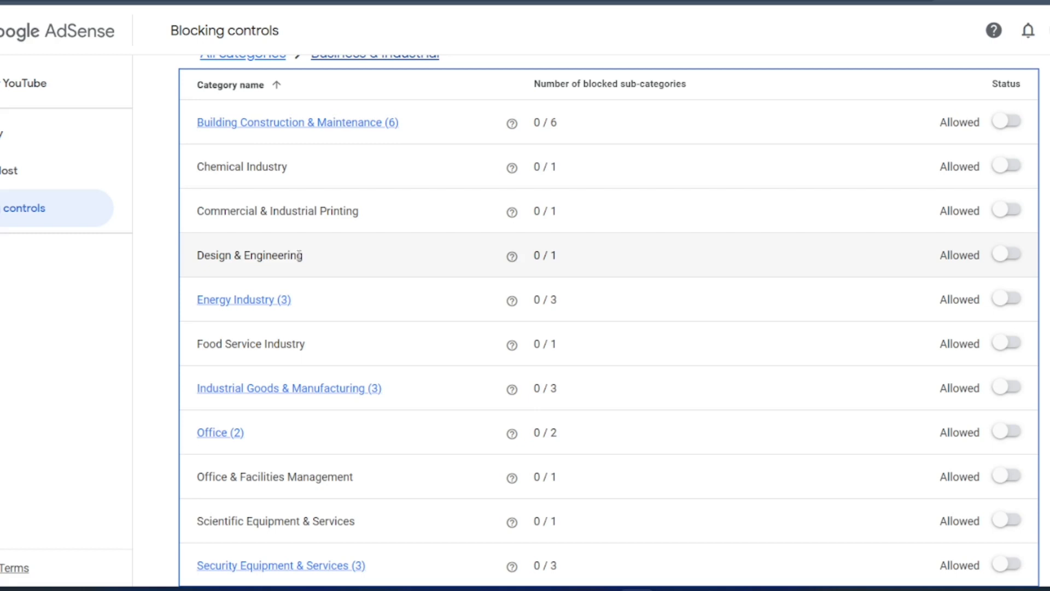
{"action": "scroll", "scroll_direction": "down", "scroll_amount": 3}
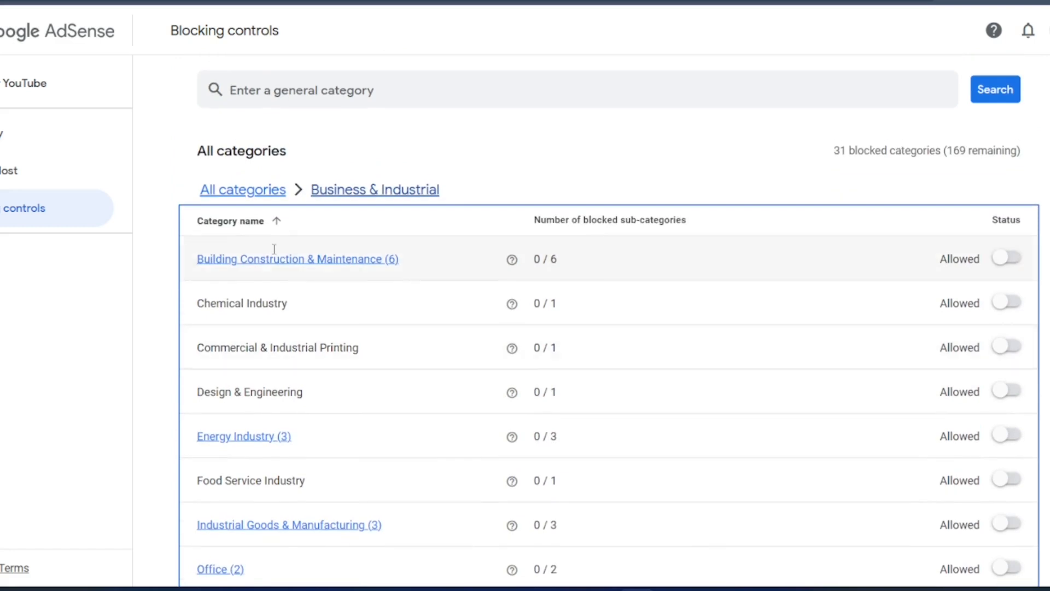
{"action": "left_click", "coordinate": [242, 189]}
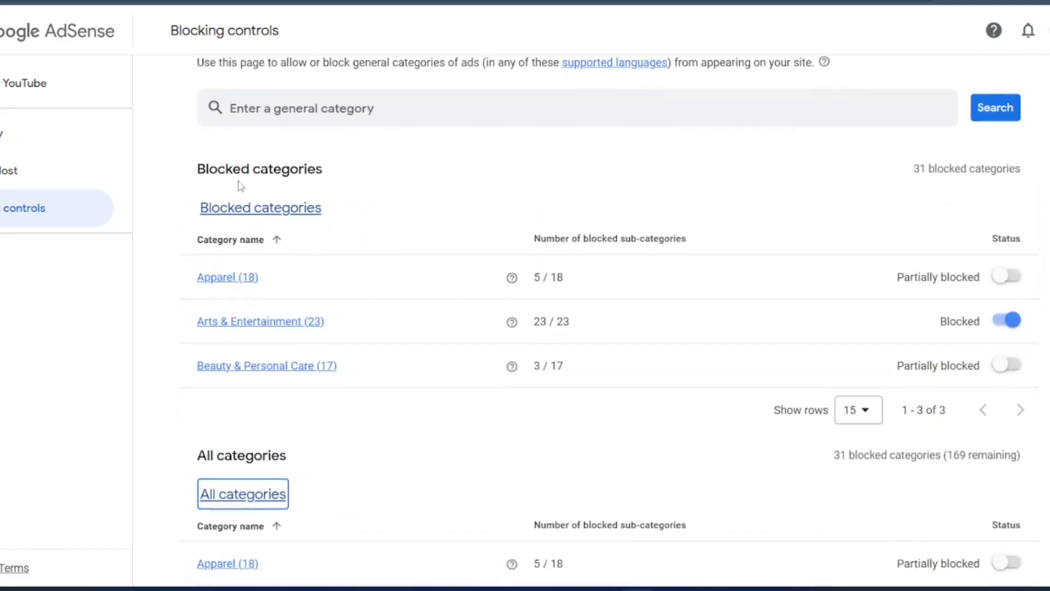
{"action": "scroll", "scroll_direction": "down", "scroll_amount": 3}
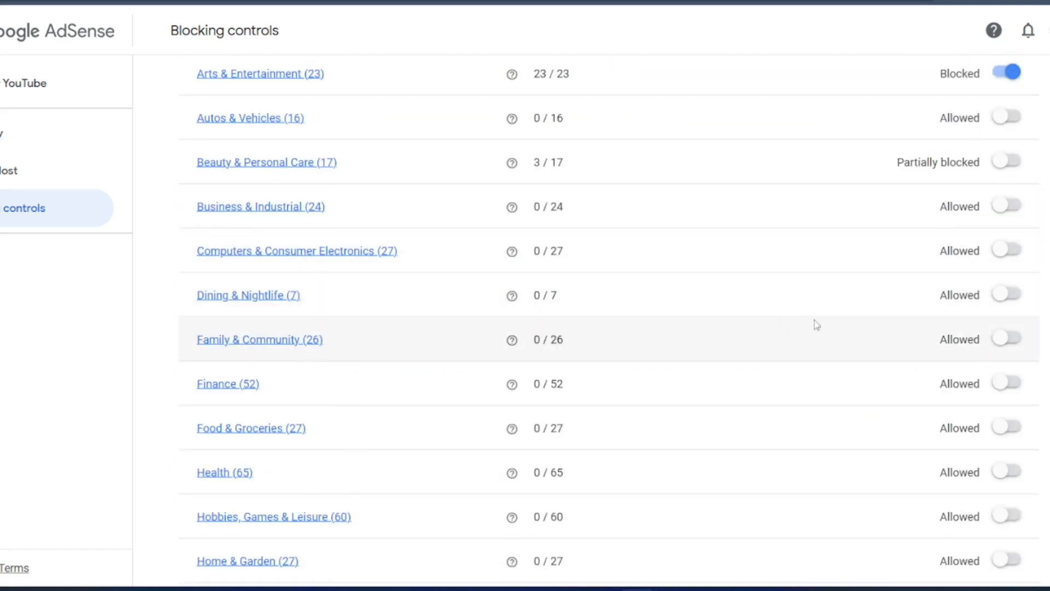
{"action": "left_click", "coordinate": [1005, 293]}
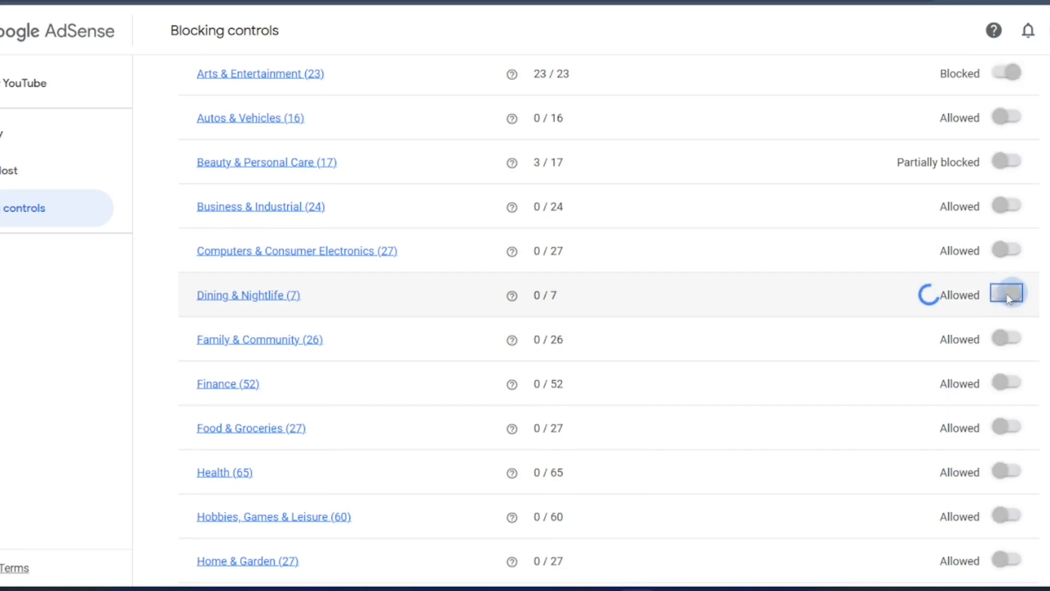
{"action": "left_click", "coordinate": [1007, 293]}
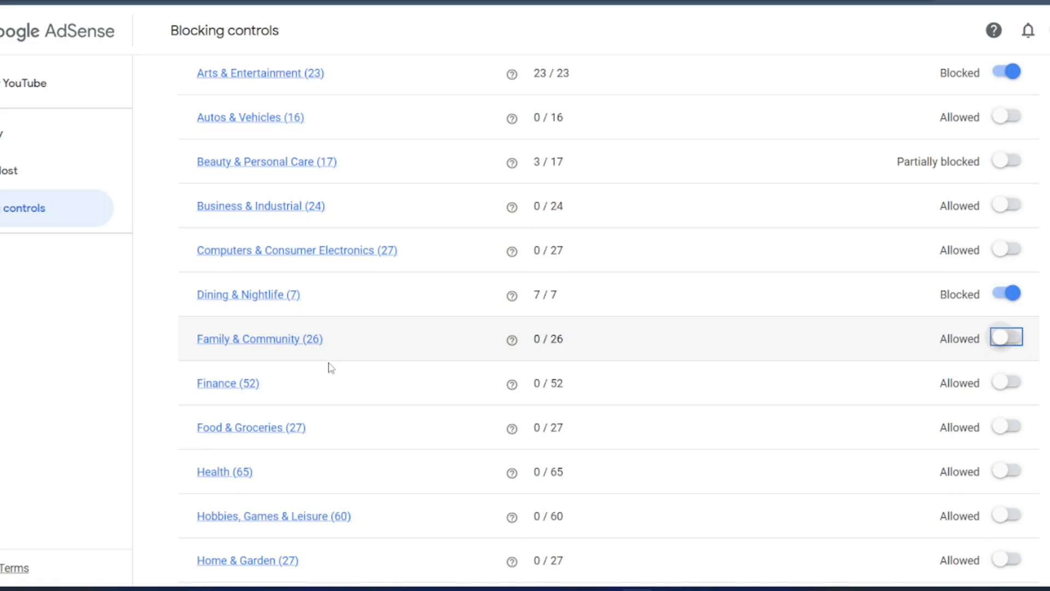
{"action": "left_click", "coordinate": [260, 338]}
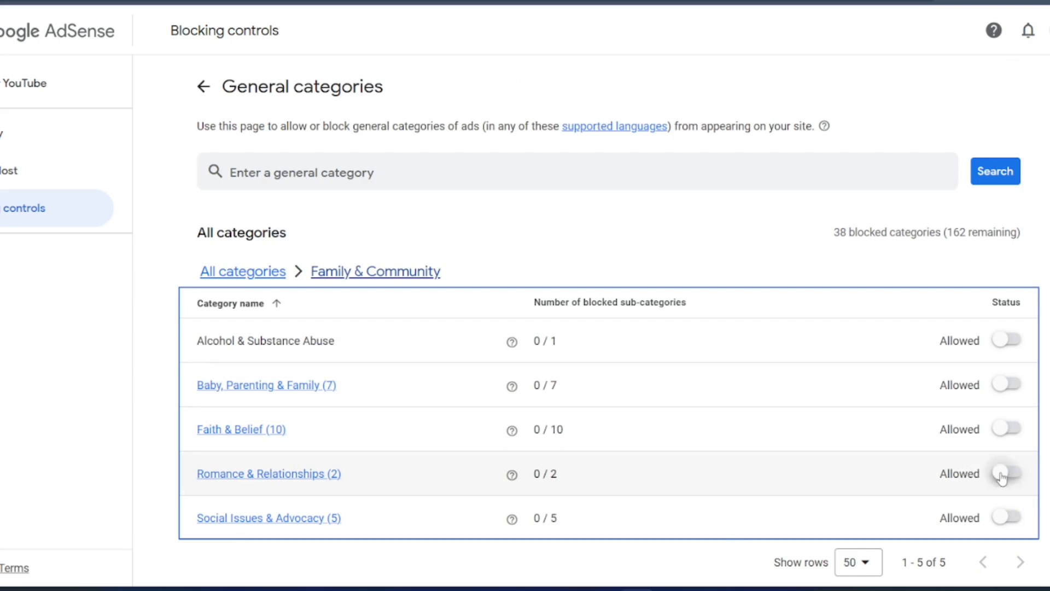
Step: Block Romance & Relationships, then Banking and Credit & Lending under Finance
{"action": "left_click", "coordinate": [1006, 474]}
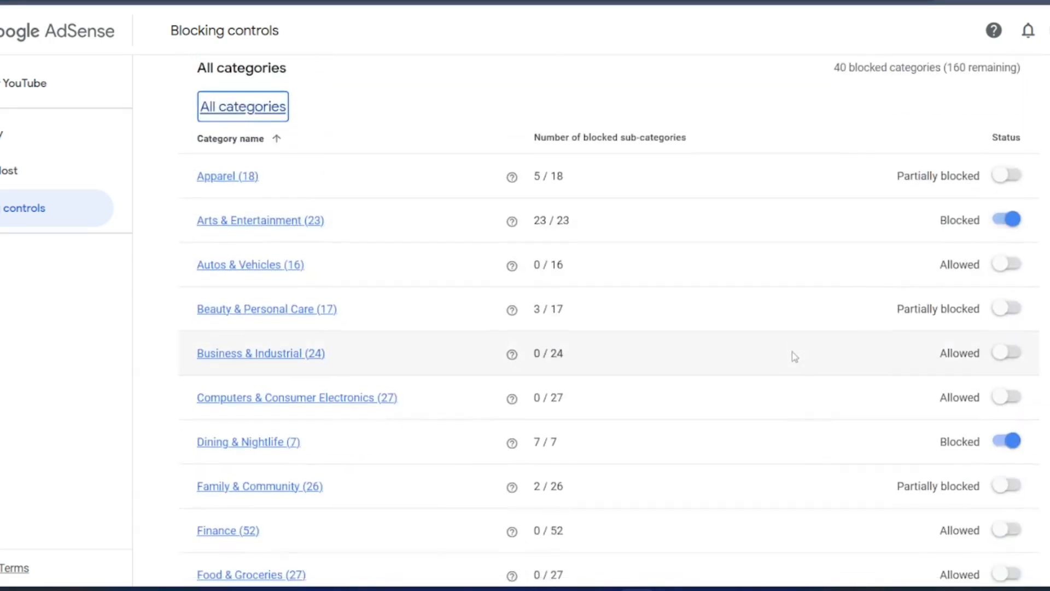
{"action": "left_click", "coordinate": [228, 530]}
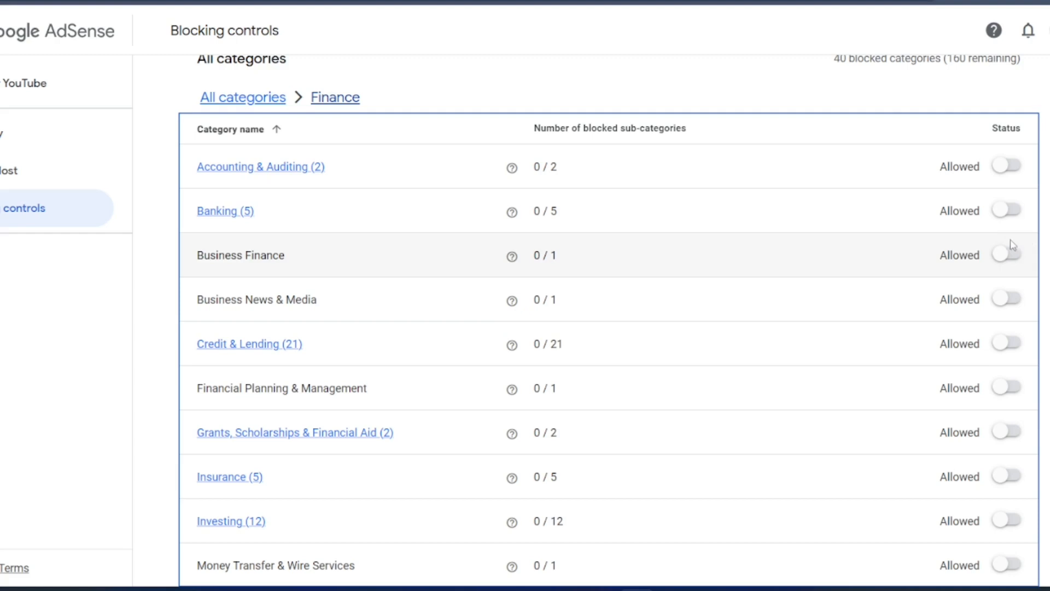
{"action": "left_click", "coordinate": [1005, 209]}
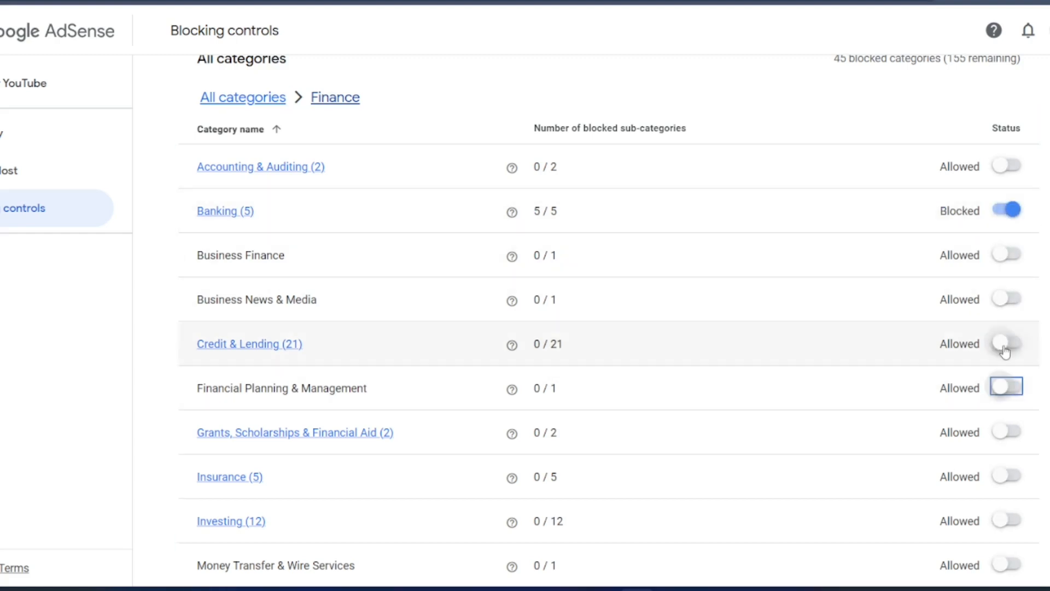
{"action": "left_click", "coordinate": [1005, 343]}
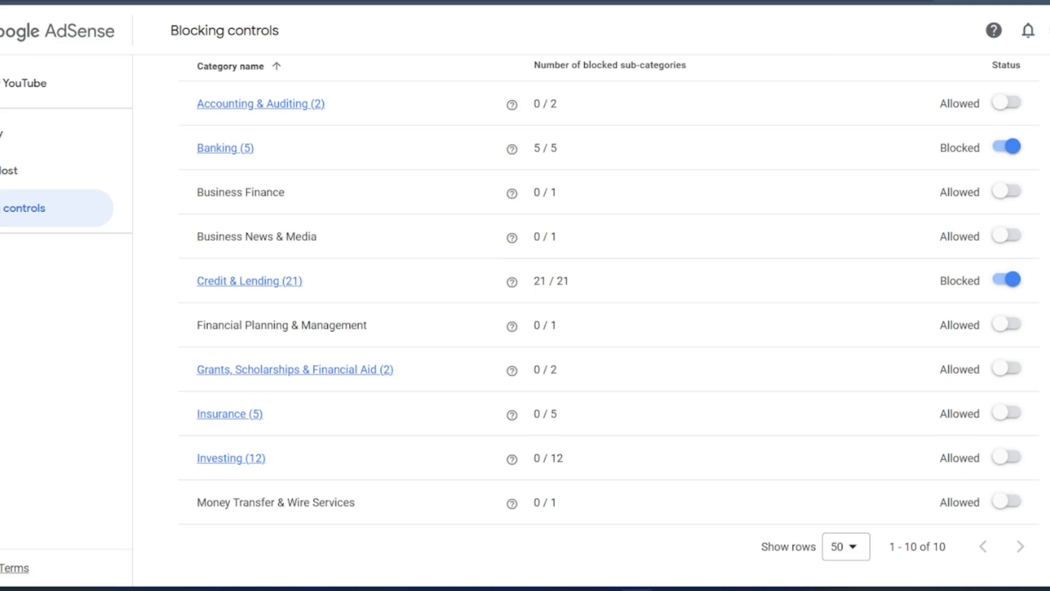
{"action": "scroll", "scroll_direction": "down", "scroll_amount": 3}
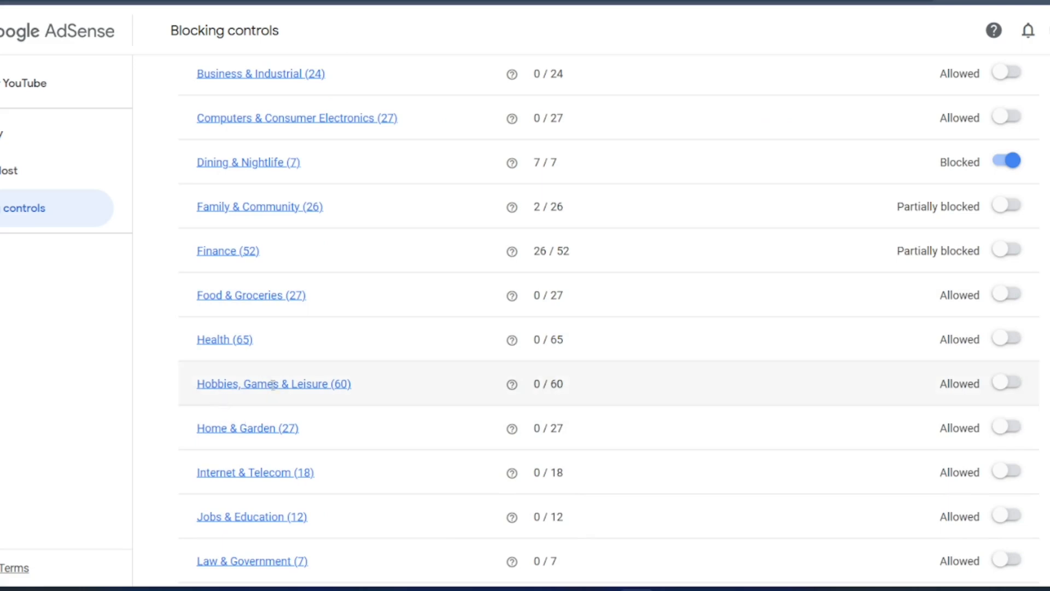
Step: Find Property (6) in the category list and switch it to Blocked
{"action": "scroll", "scroll_direction": "down", "scroll_amount": 3}
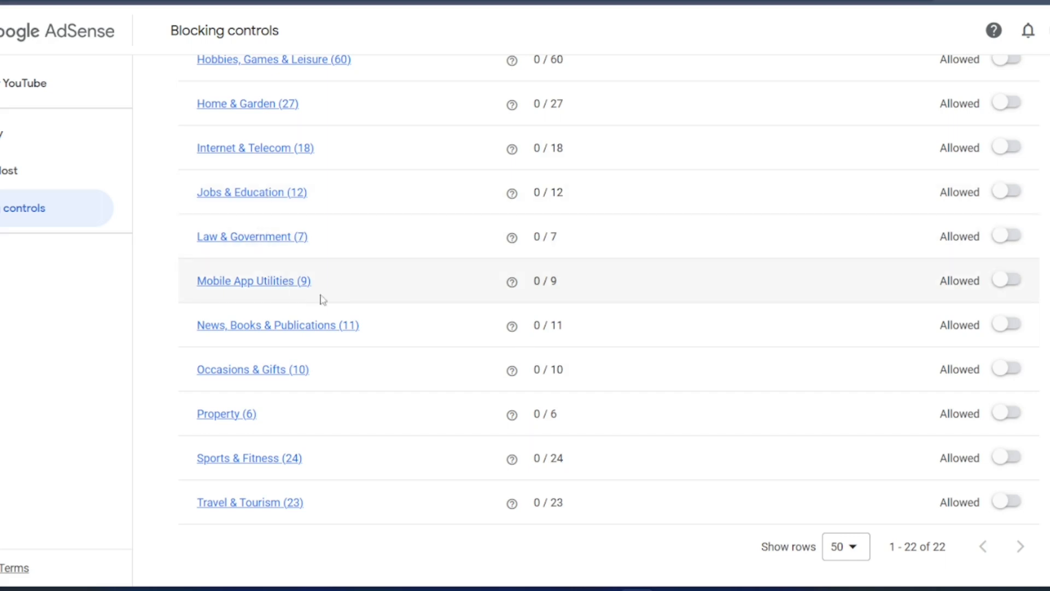
{"action": "mouse_move", "coordinate": [276, 449]}
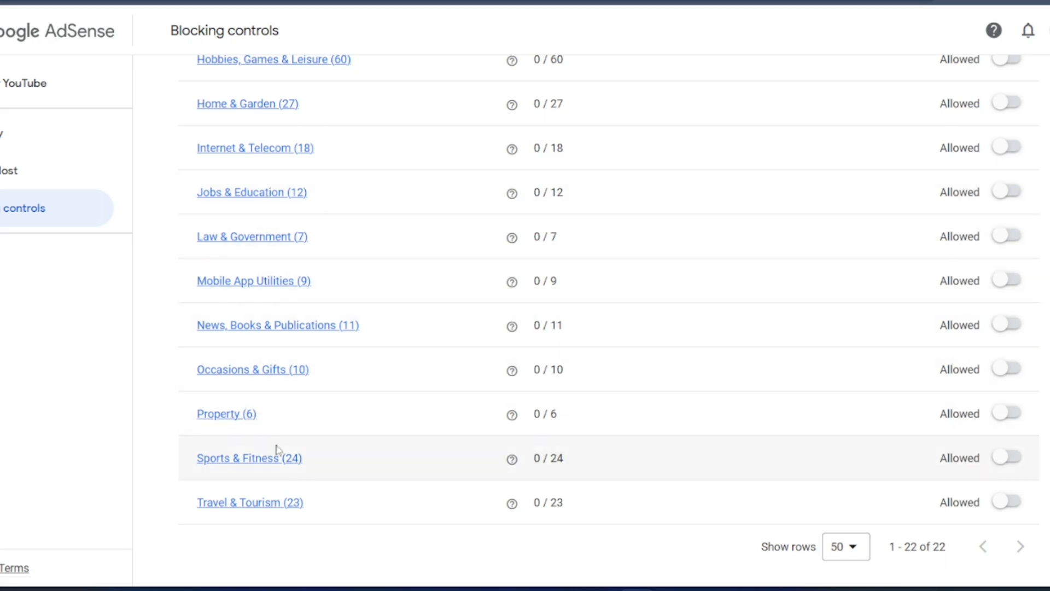
{"action": "left_click", "coordinate": [226, 413]}
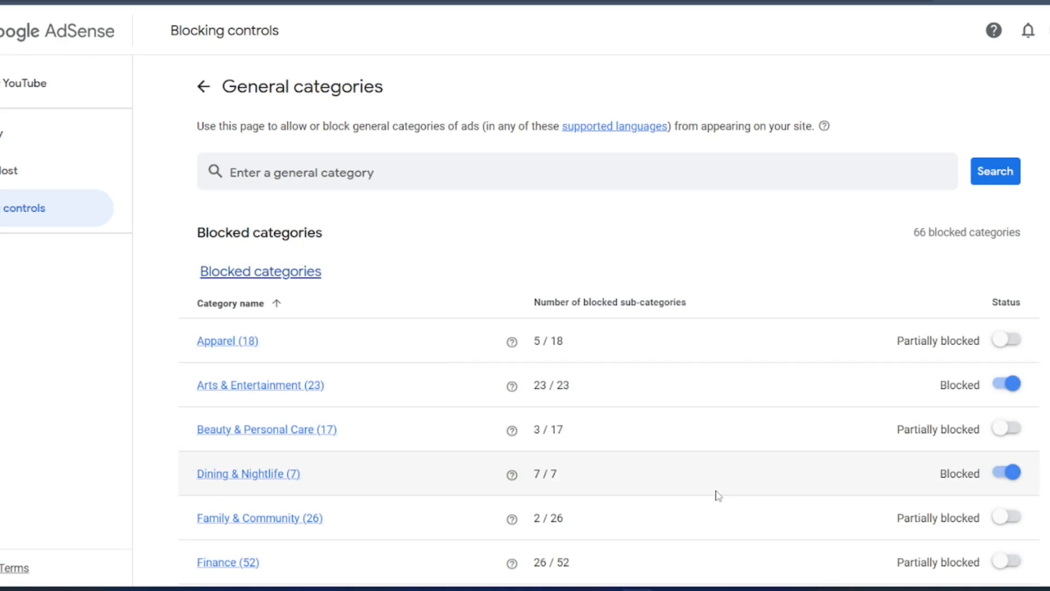
{"action": "scroll", "scroll_direction": "down", "scroll_amount": 3}
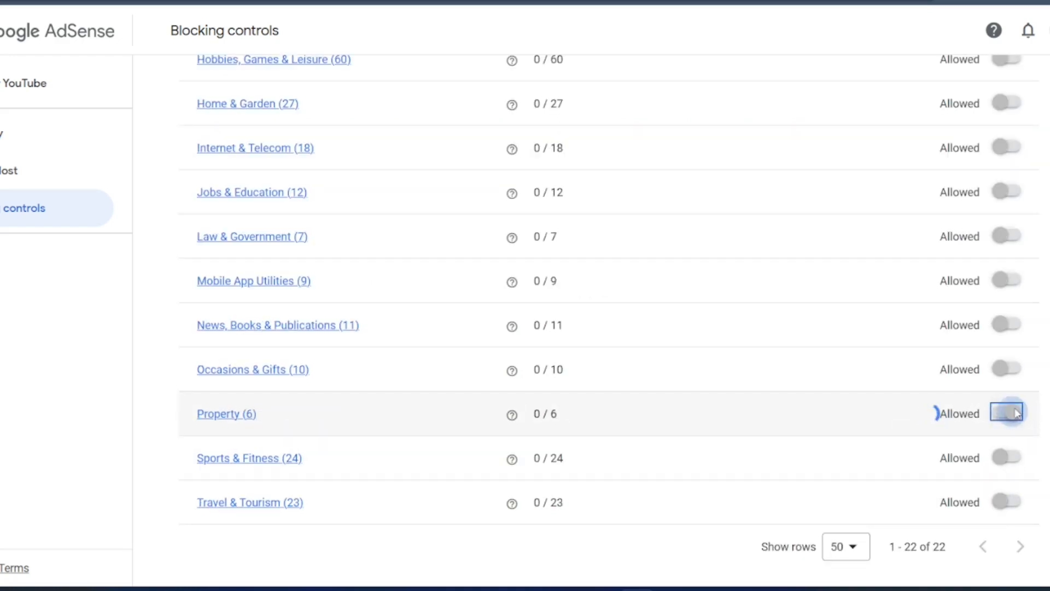
{"action": "left_click", "coordinate": [1007, 414]}
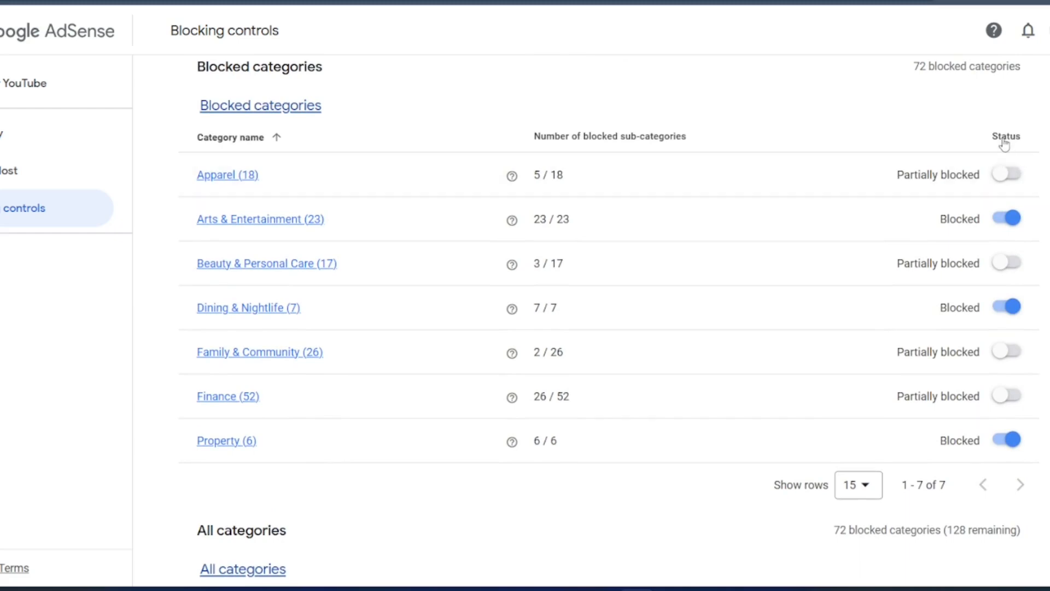
Step: Sort the category list by Status, then go via Blocking controls to Sensitive categories
{"action": "left_click", "coordinate": [1005, 137]}
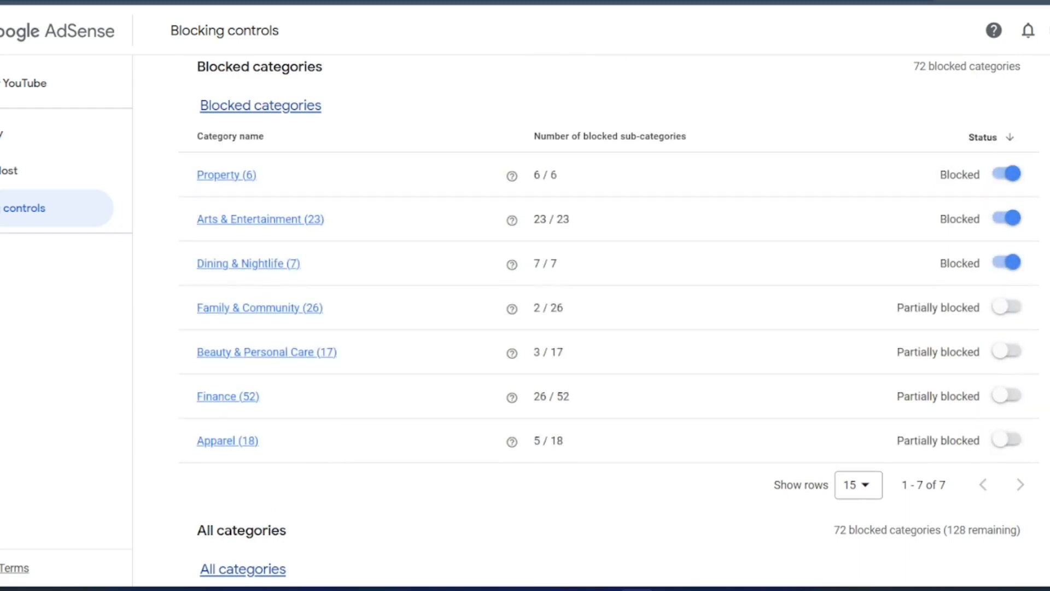
{"action": "scroll", "scroll_direction": "down", "scroll_amount": 3}
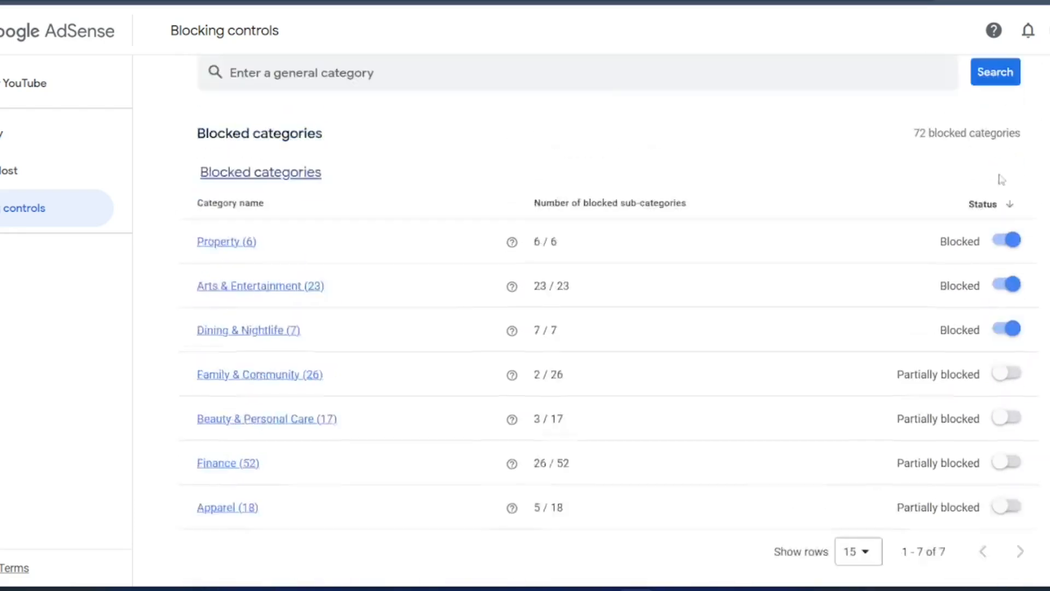
{"action": "scroll", "scroll_direction": "down", "scroll_amount": 3}
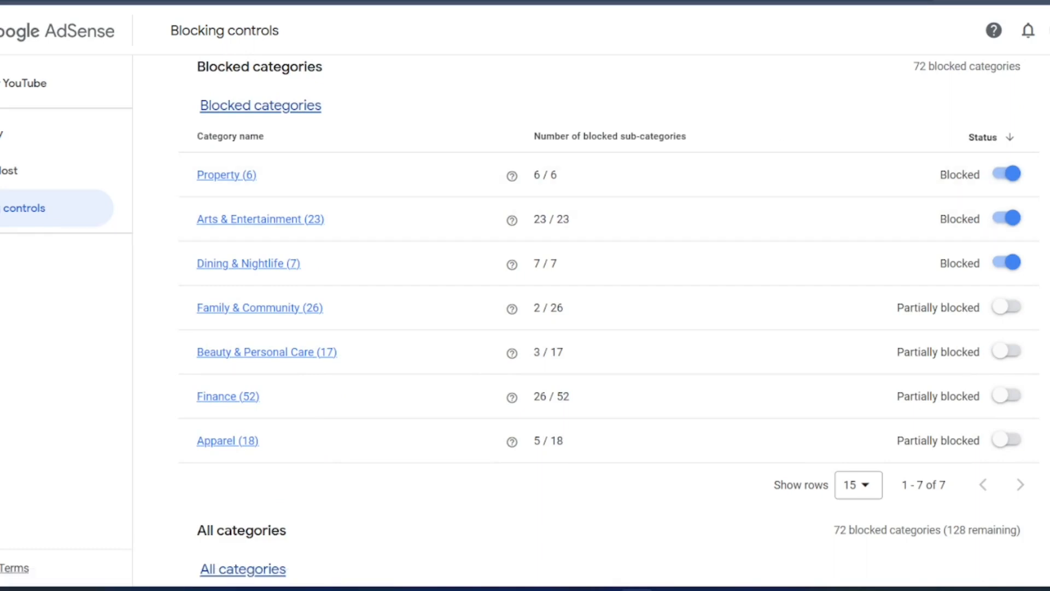
{"action": "left_click", "coordinate": [24, 208]}
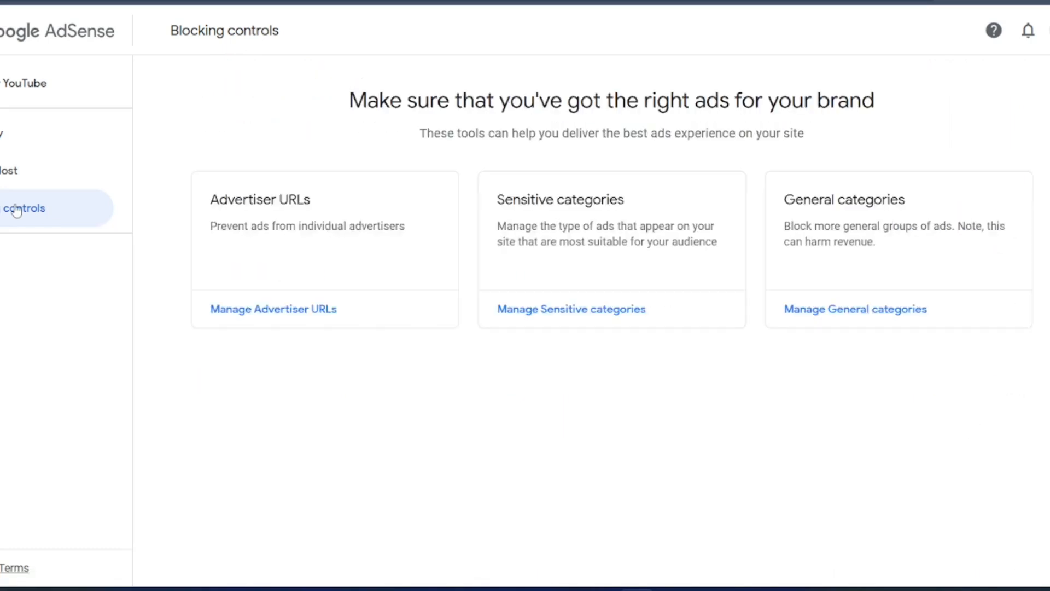
{"action": "left_click", "coordinate": [571, 309]}
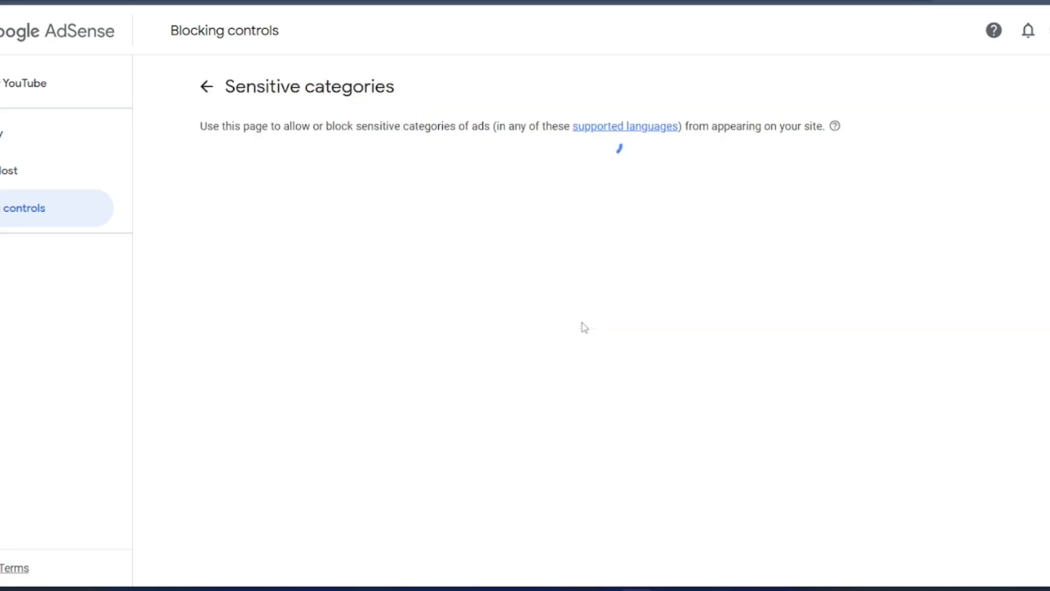